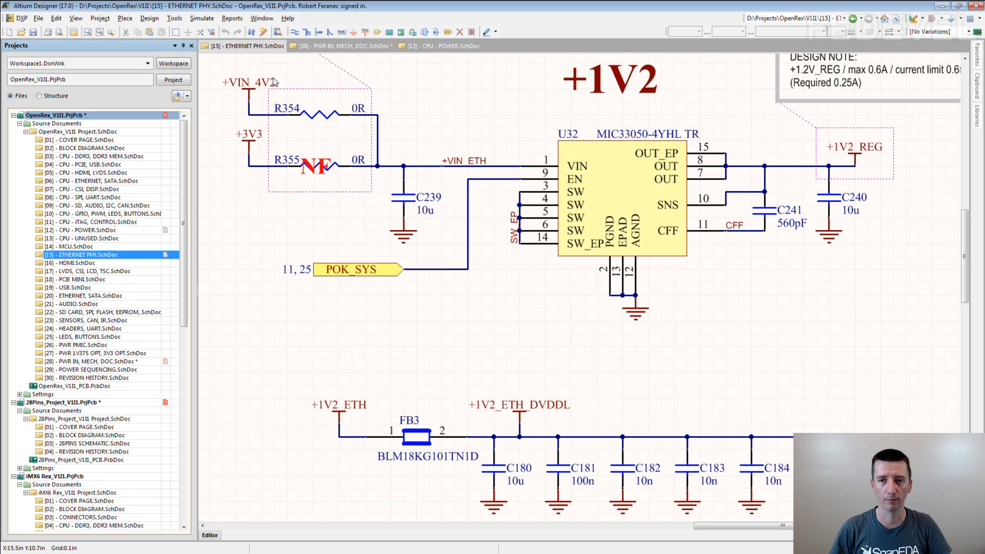
mouse_move(836, 154)
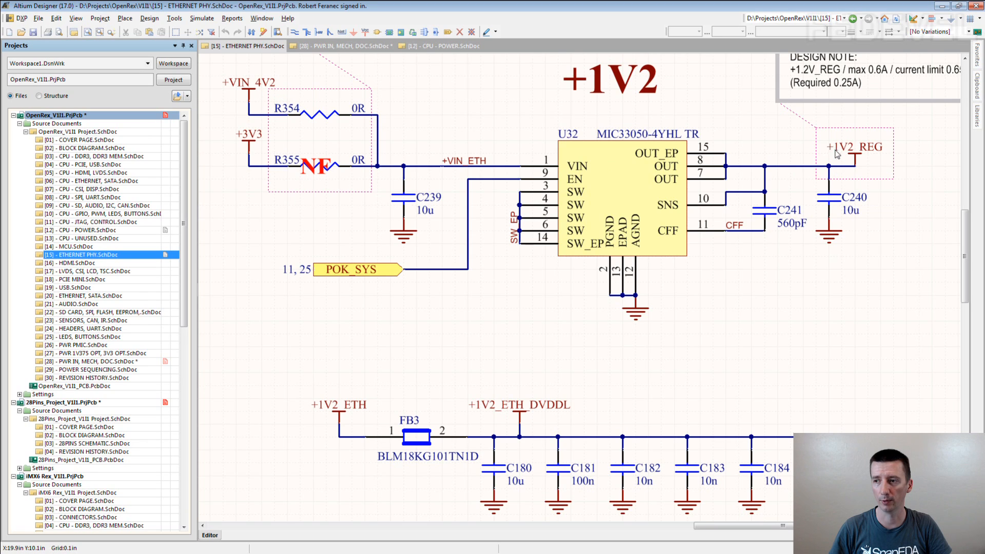
mouse_move(854, 154)
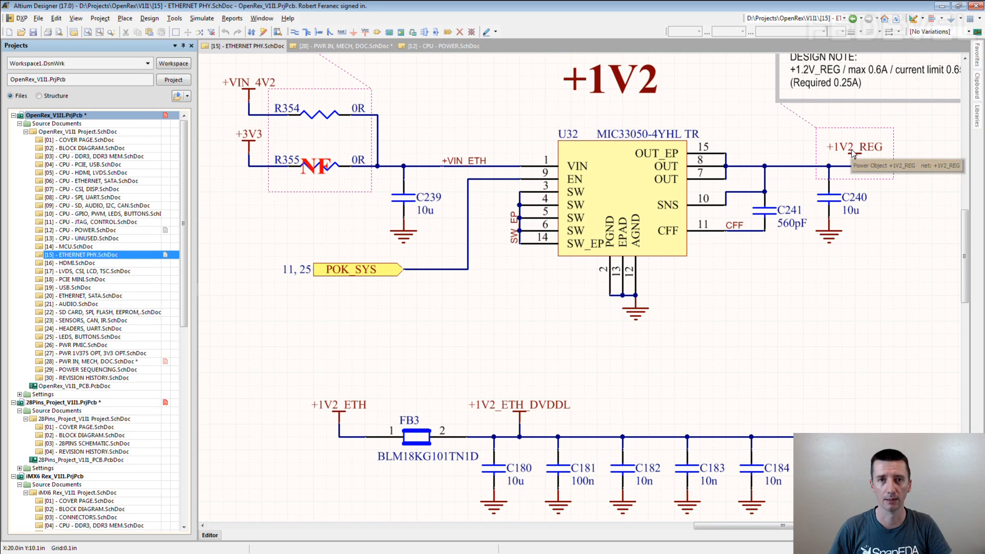
scroll(down, 3)
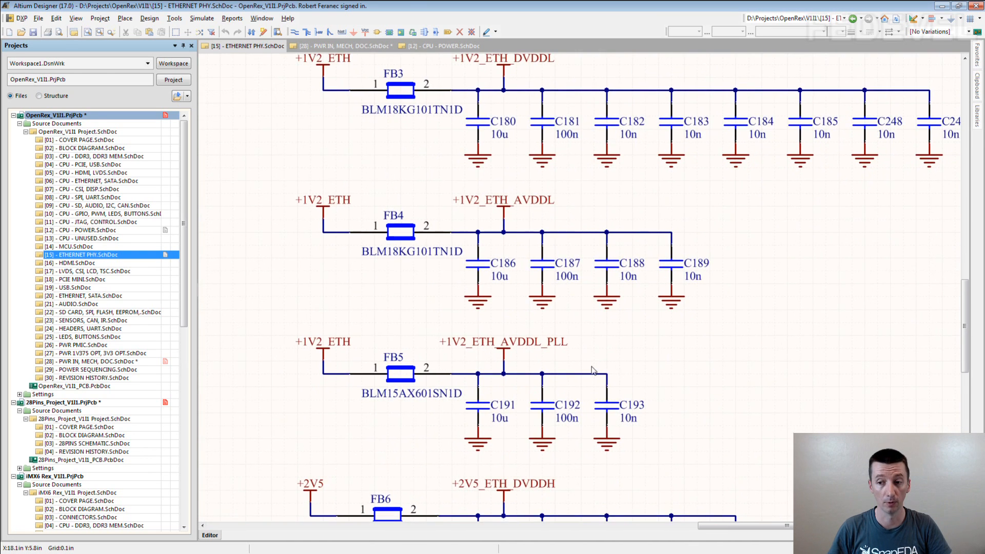
scroll(down, 3)
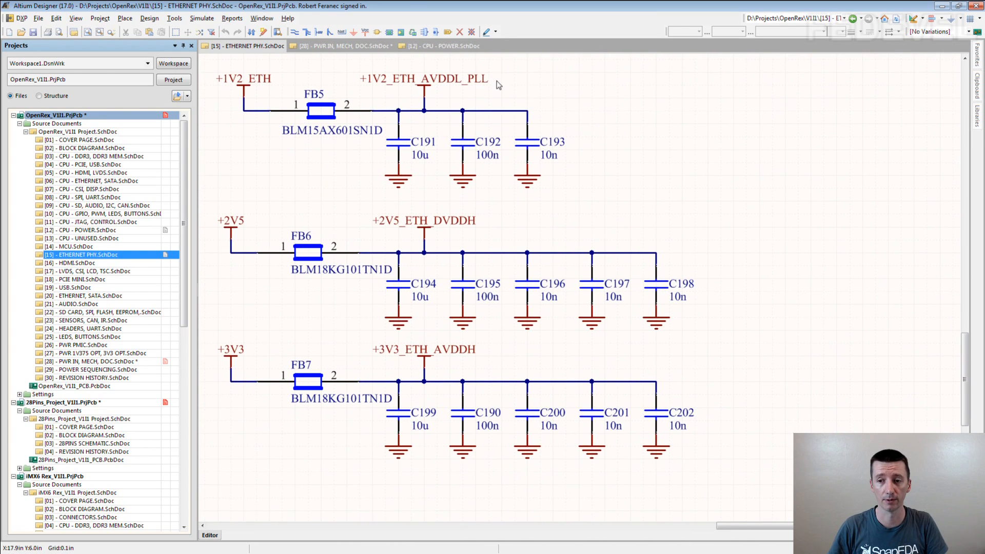
mouse_move(424, 162)
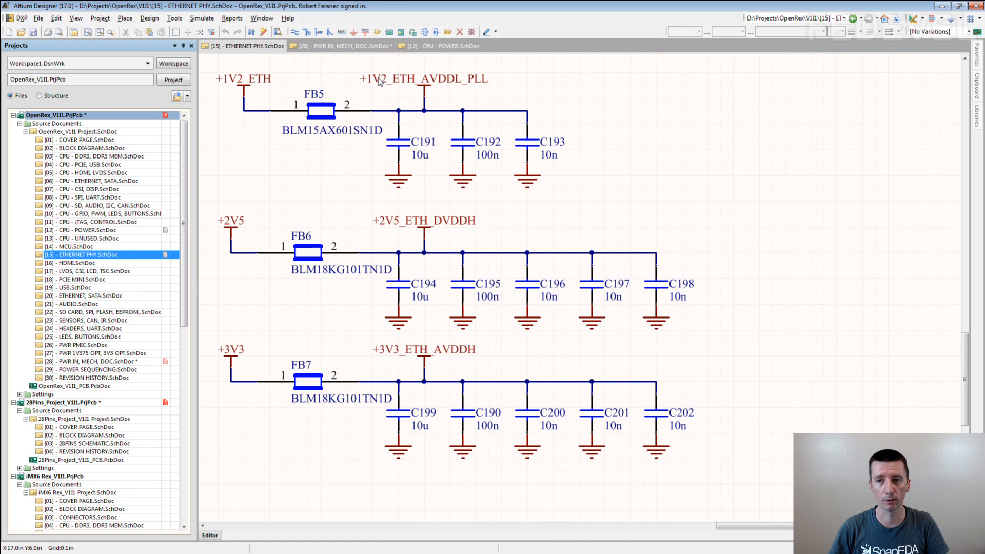
mouse_move(319, 171)
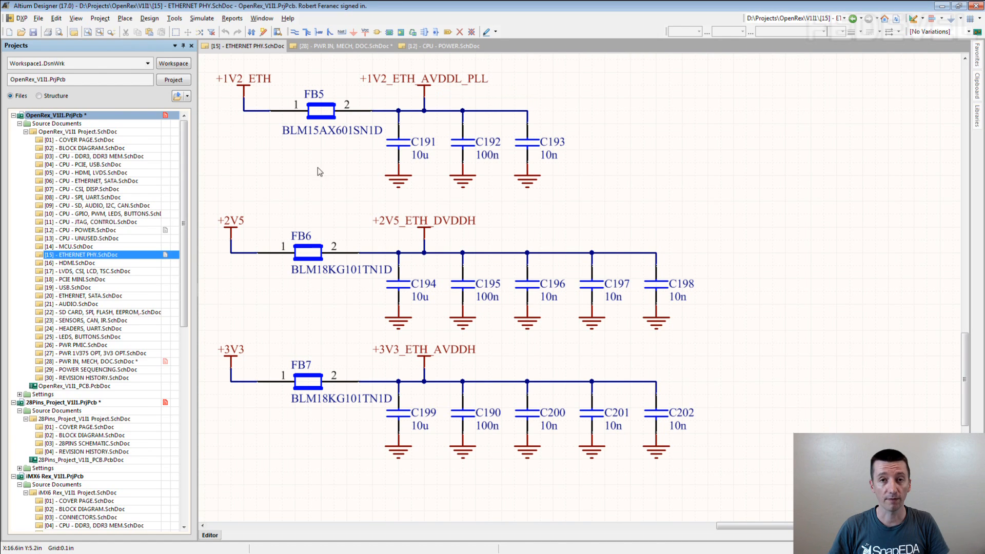
mouse_move(314, 205)
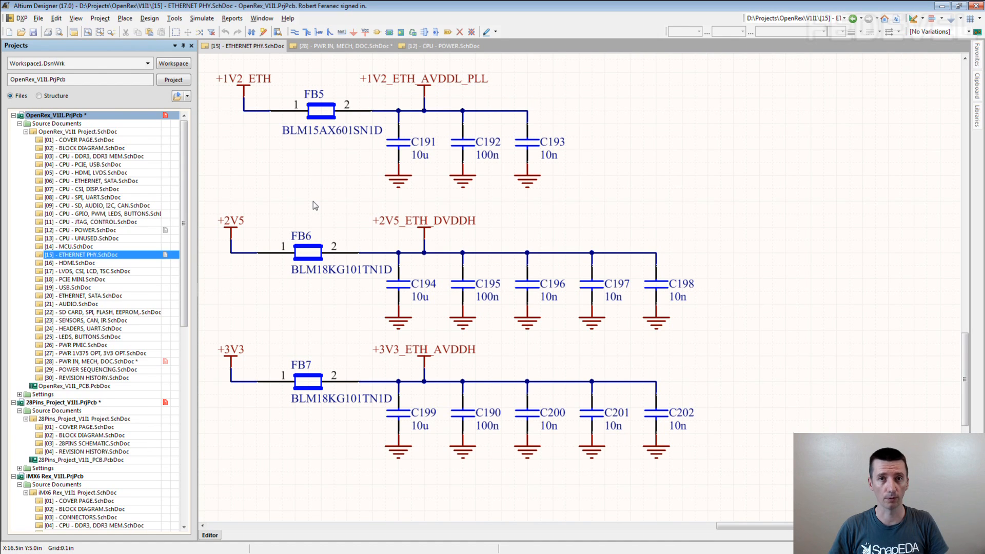
mouse_move(272, 219)
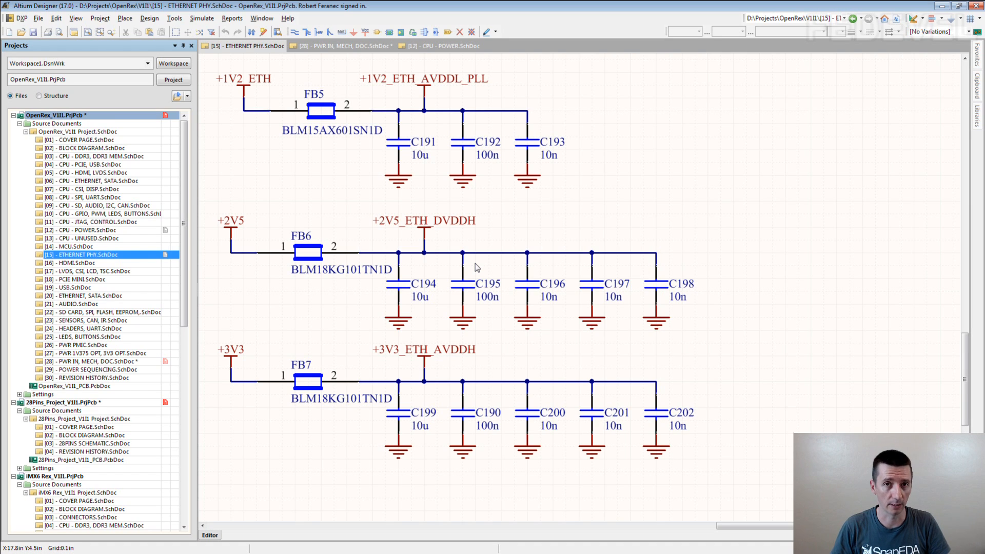
mouse_move(512, 215)
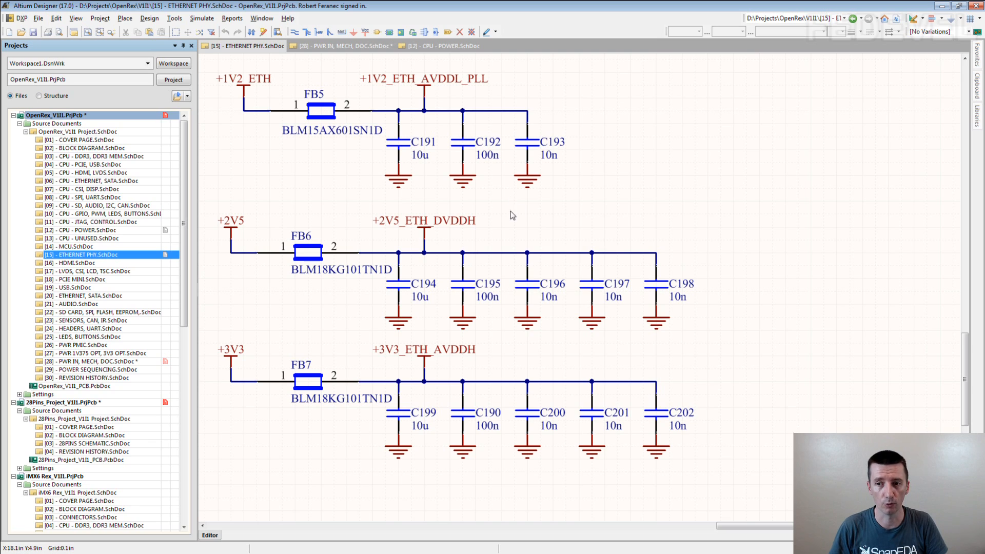
mouse_move(391, 231)
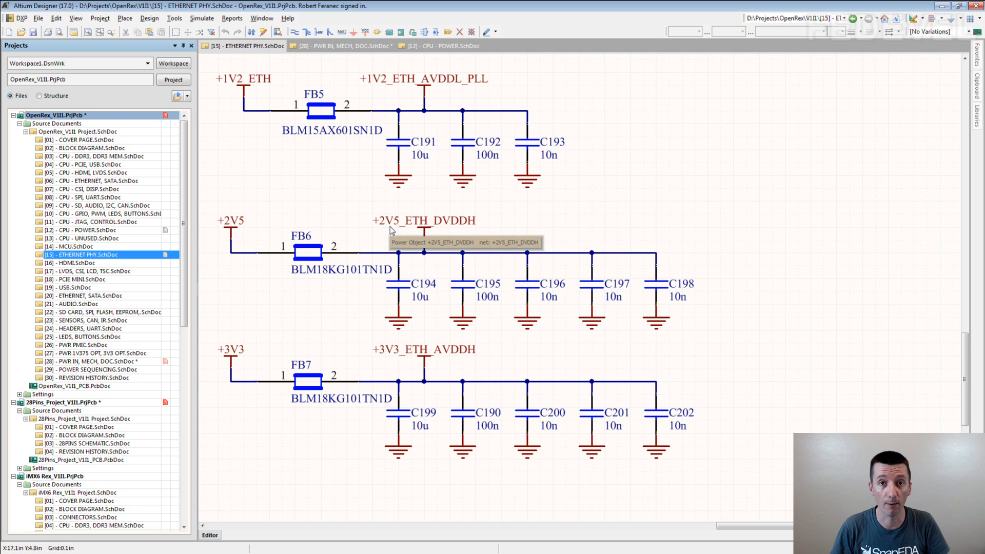
mouse_move(372, 89)
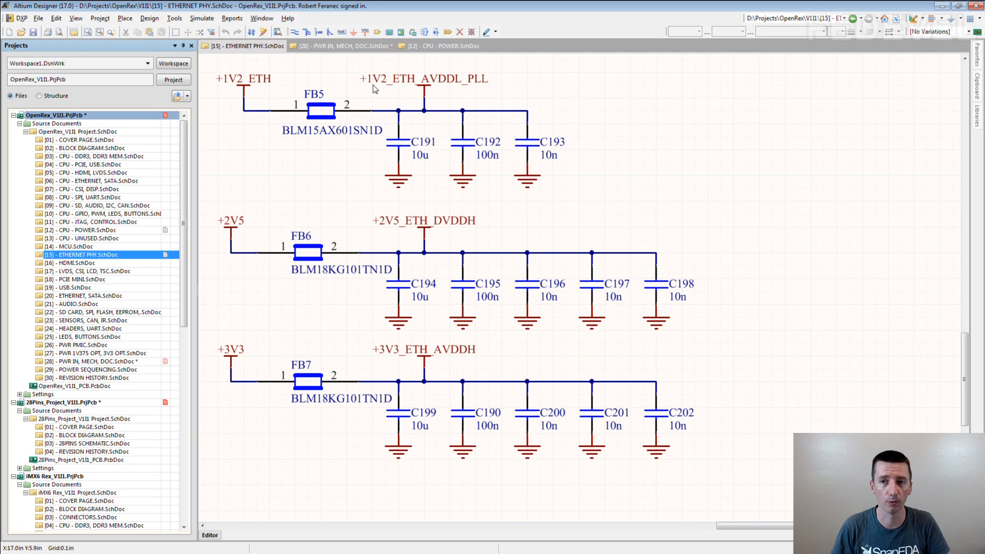
mouse_move(351, 231)
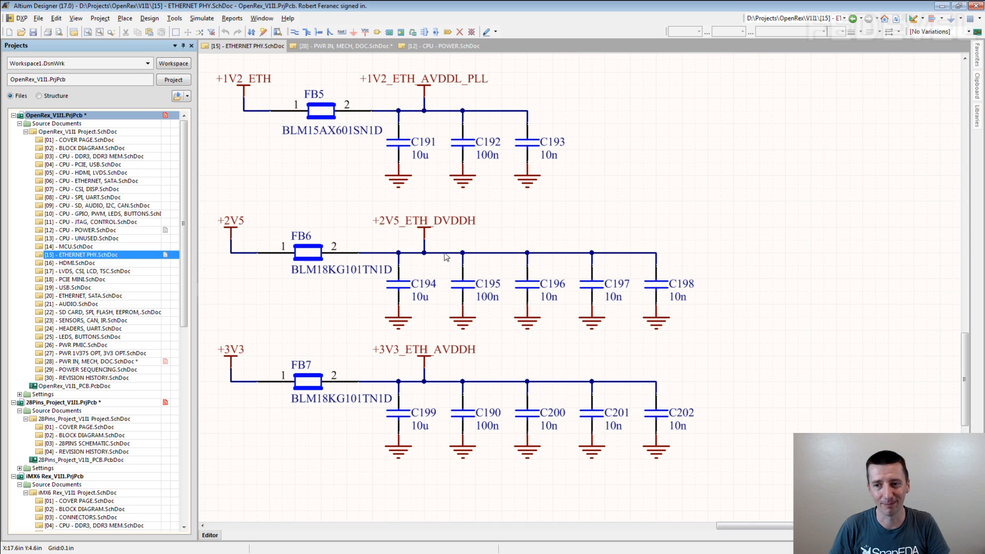
mouse_move(410, 227)
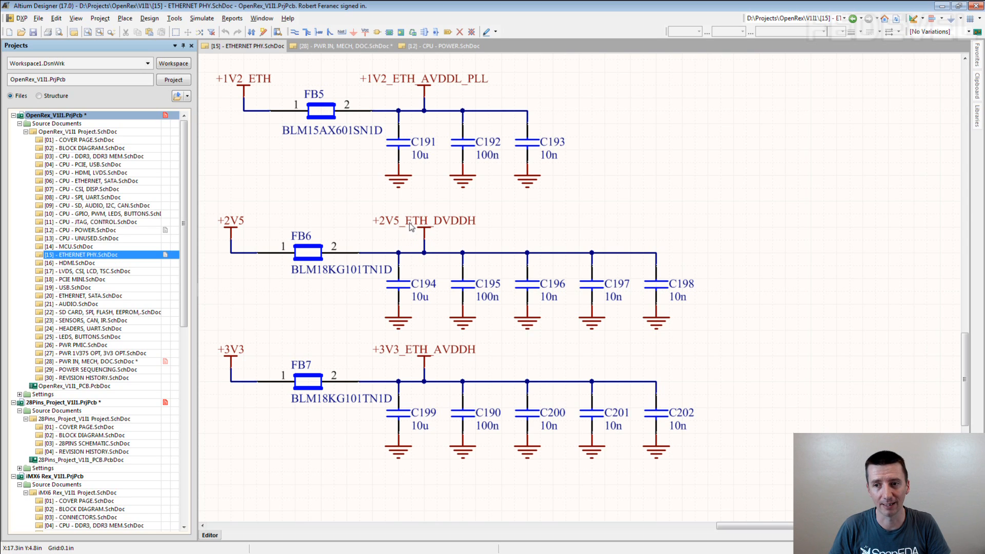
mouse_move(480, 226)
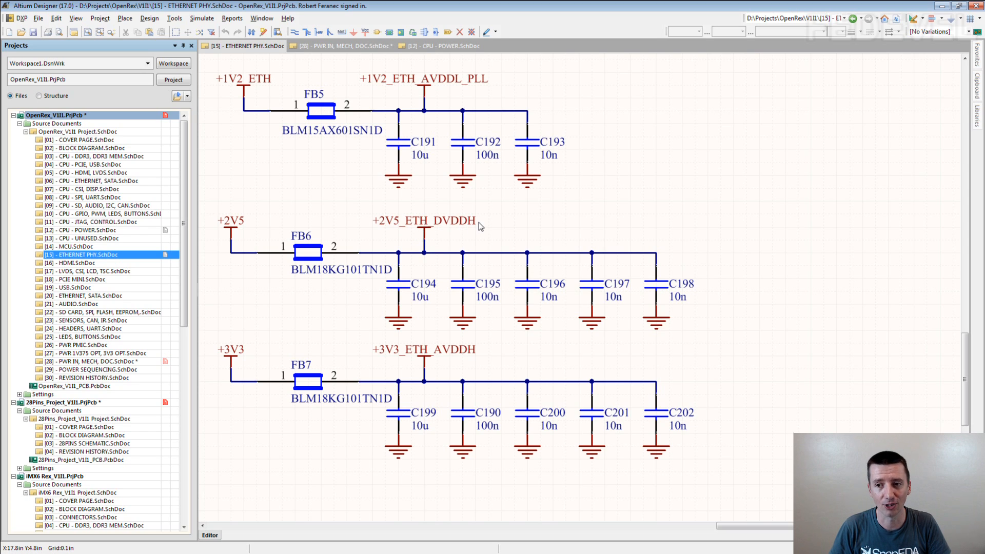
mouse_move(450, 257)
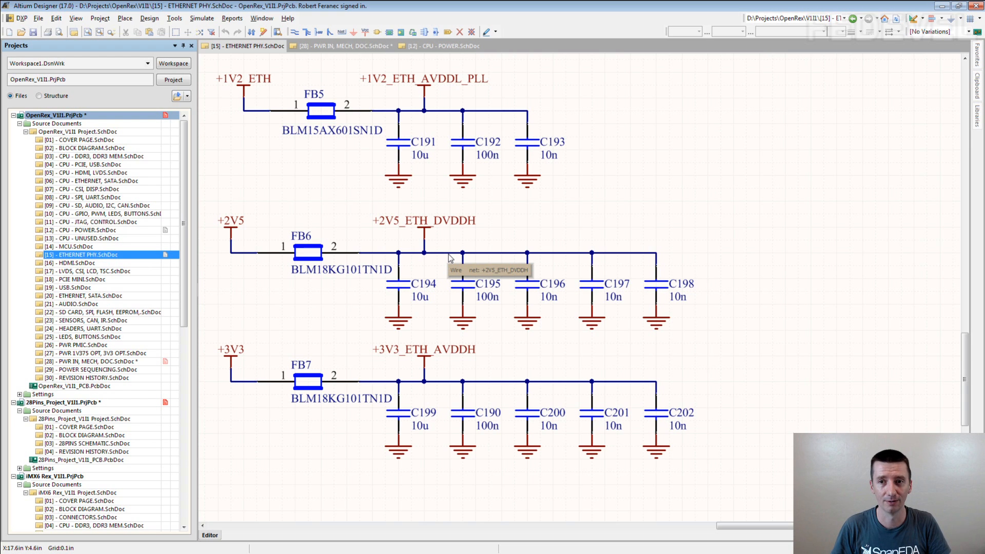
mouse_move(411, 224)
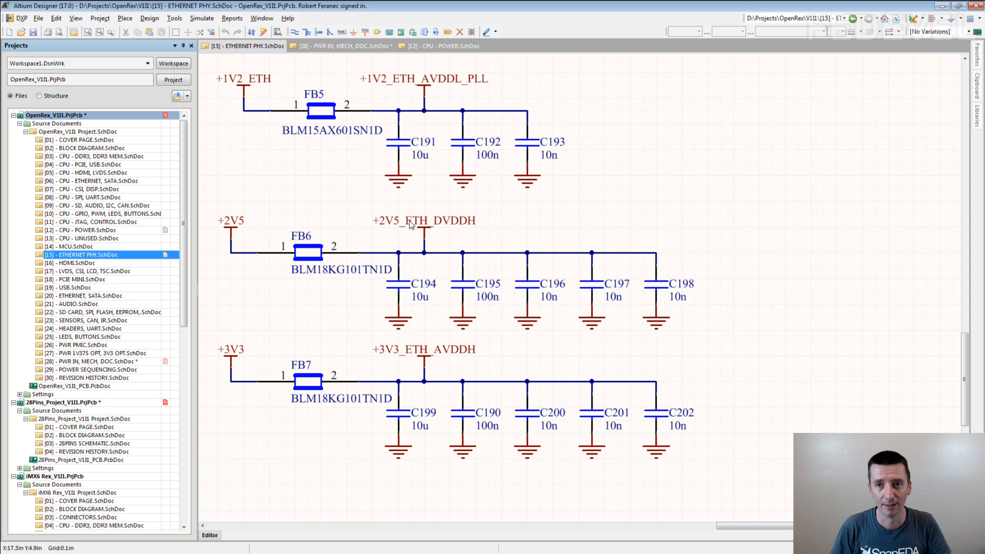
mouse_move(468, 227)
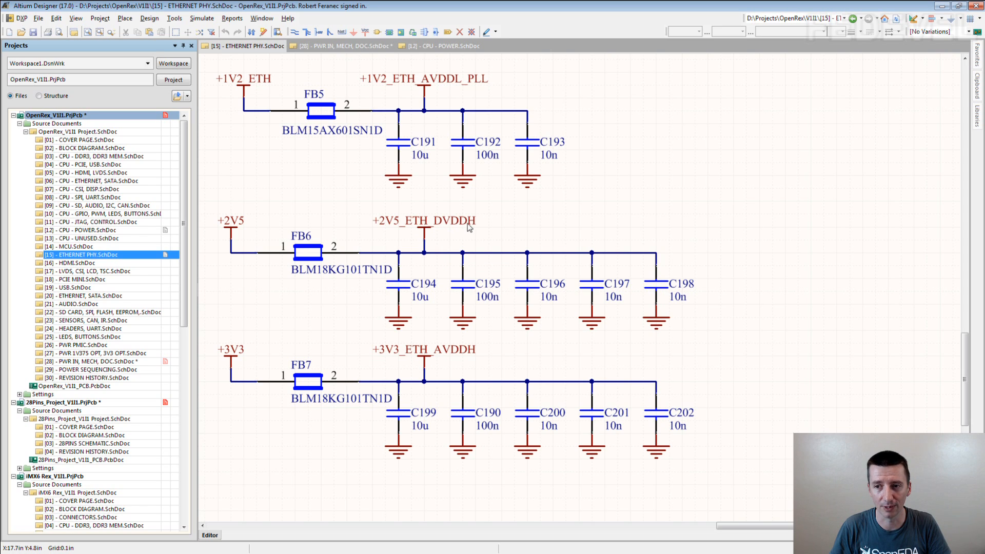
mouse_move(480, 227)
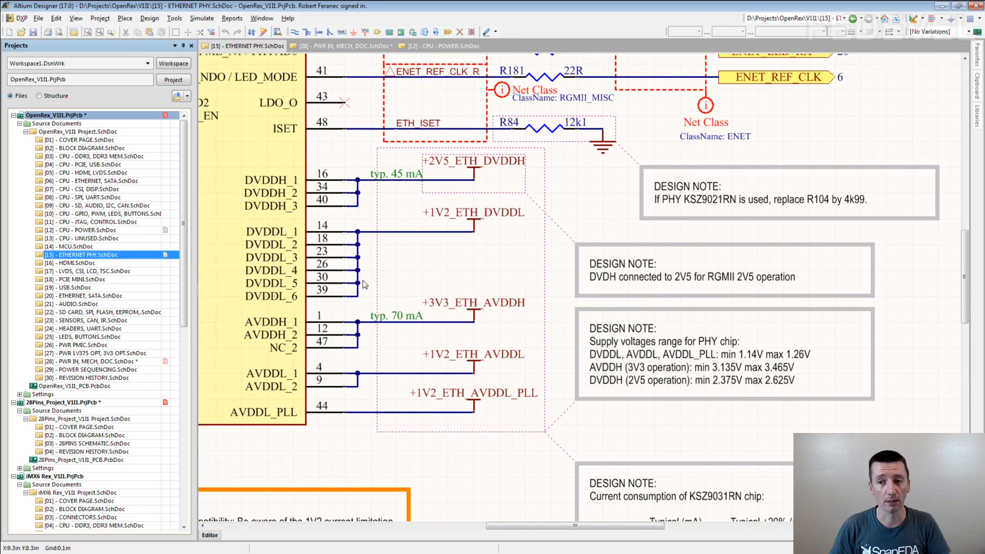
scroll(down, 3)
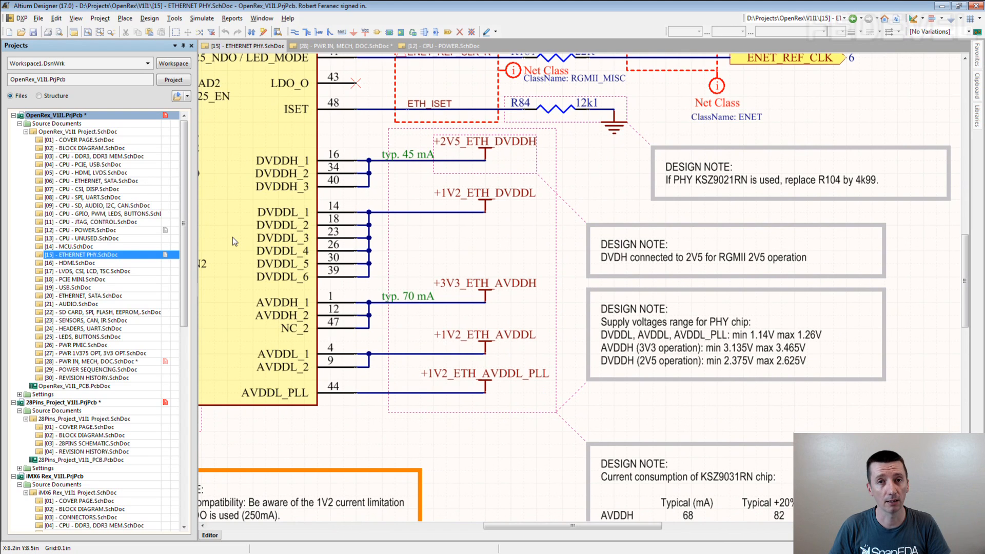
mouse_move(303, 174)
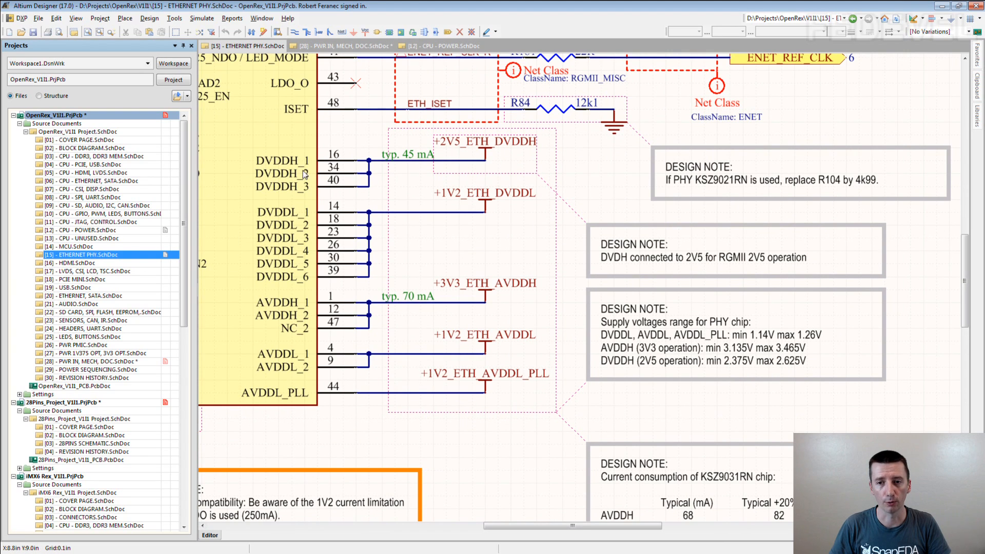
mouse_move(372, 329)
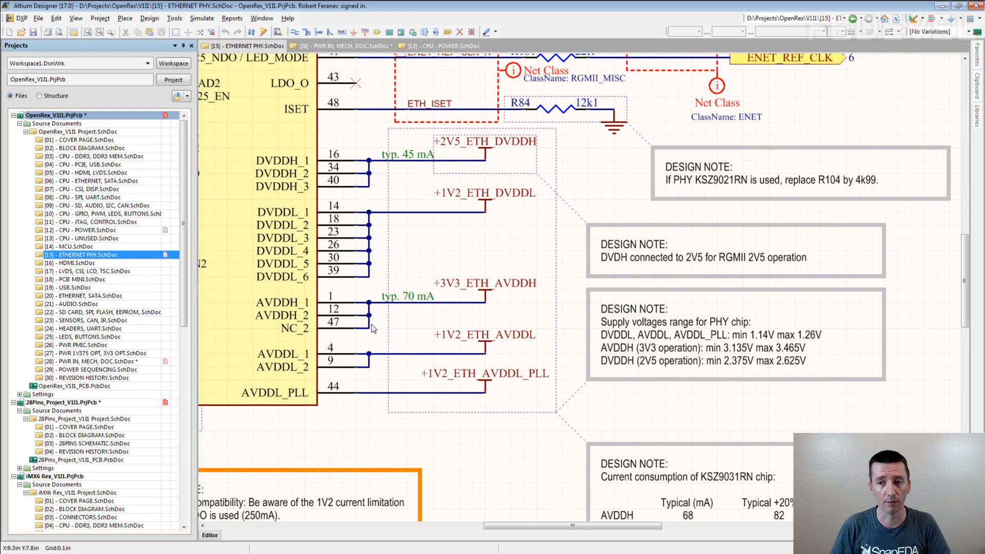
mouse_move(371, 330)
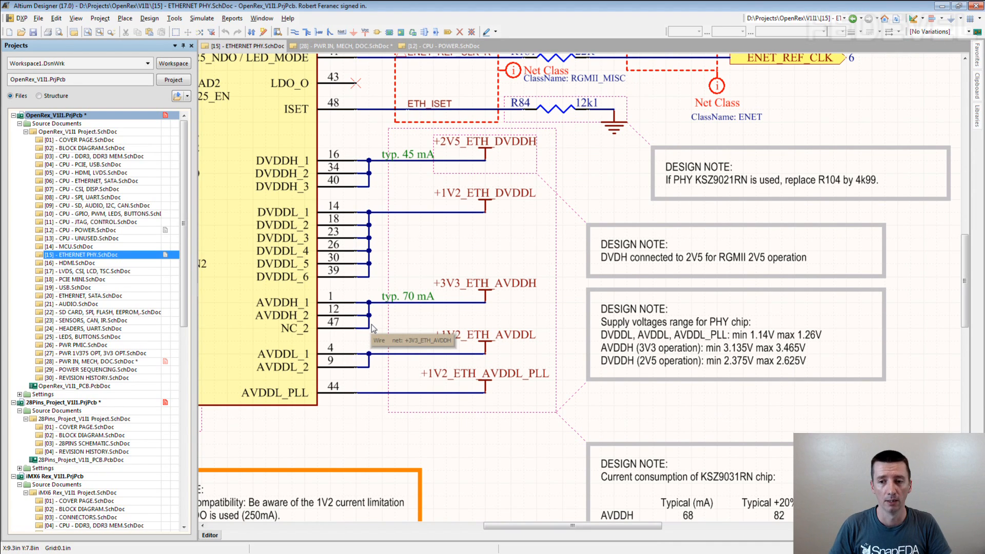
mouse_move(231, 364)
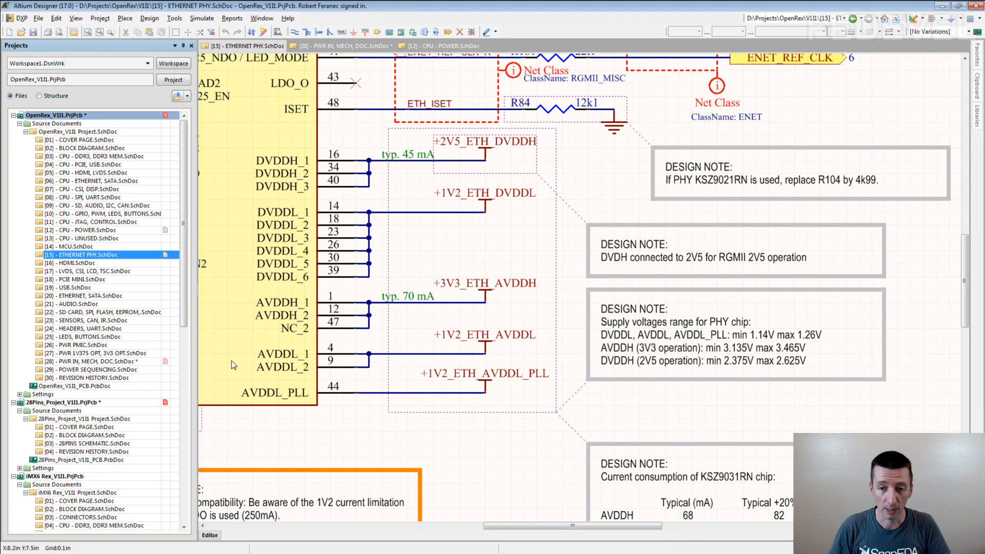
mouse_move(300, 374)
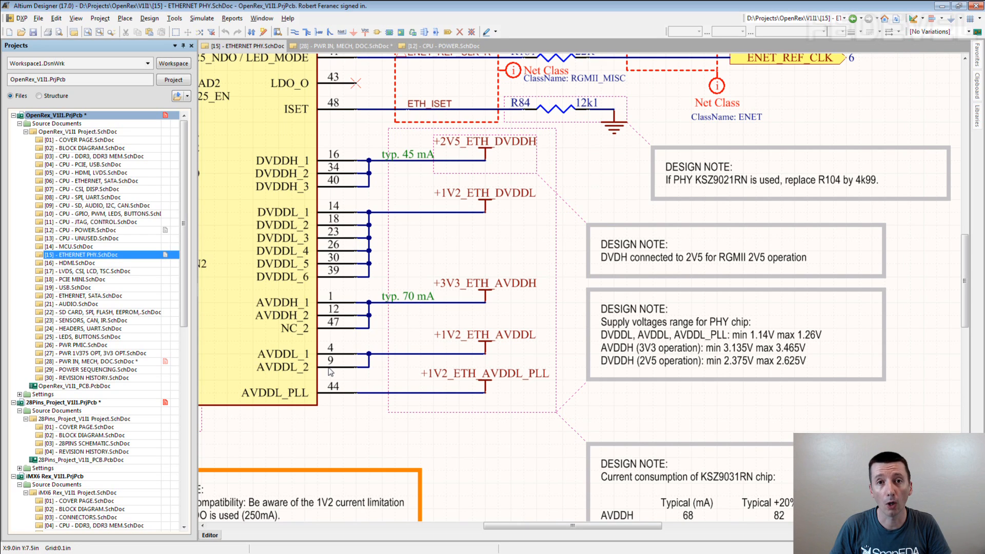
mouse_move(331, 371)
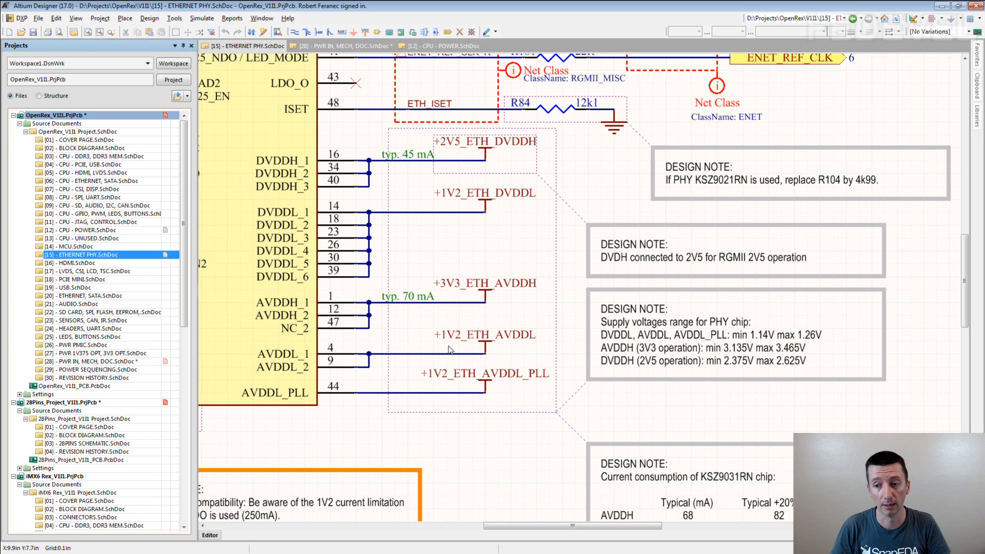
mouse_move(449, 350)
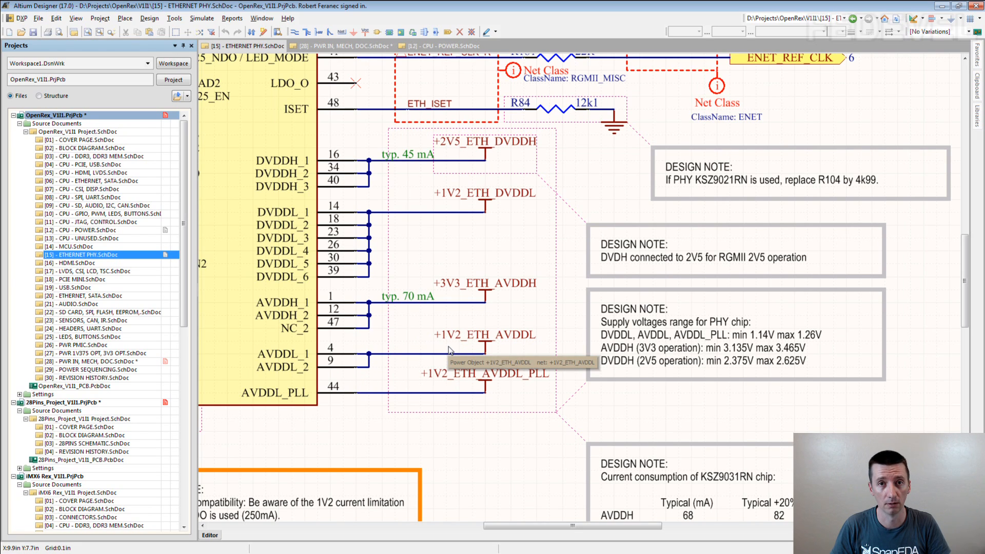
mouse_move(501, 341)
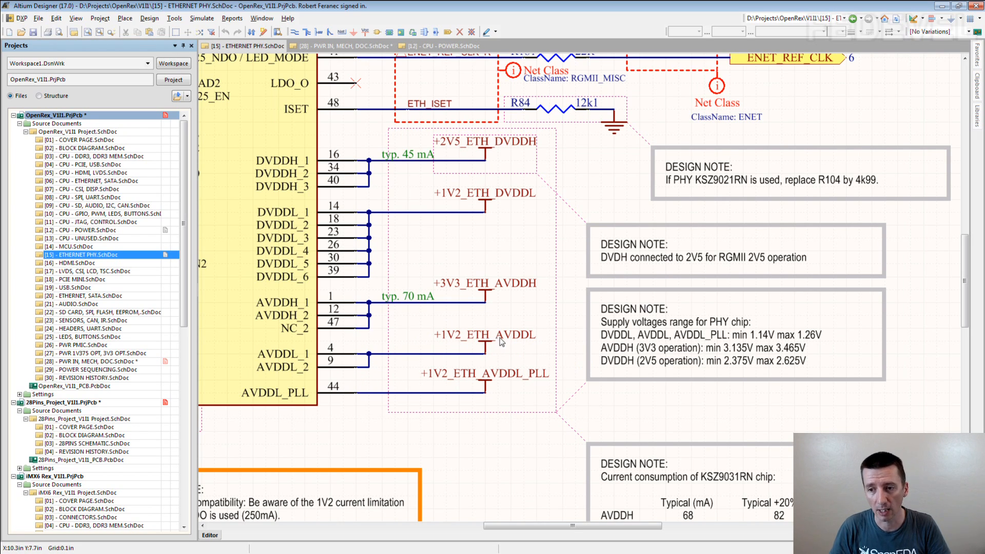
mouse_move(535, 342)
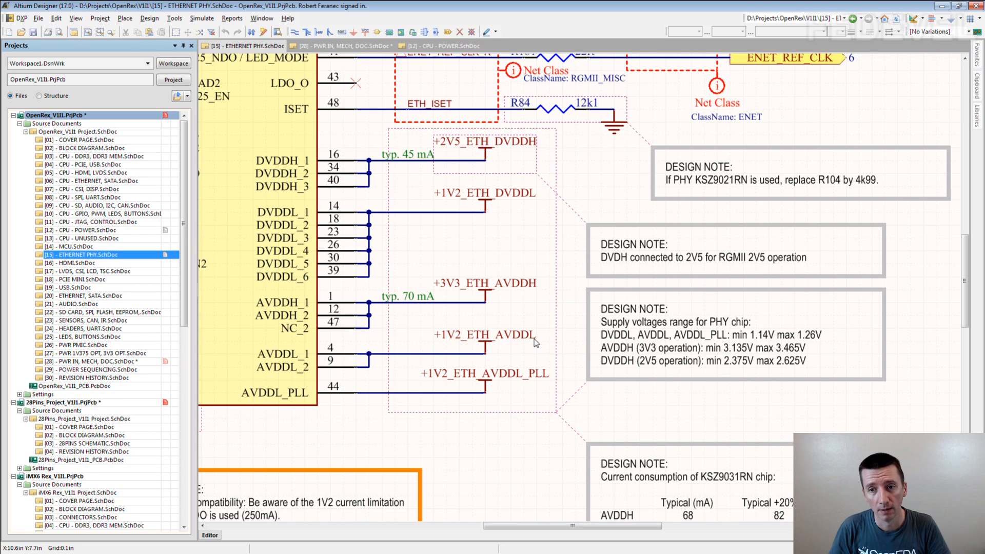
mouse_move(380, 340)
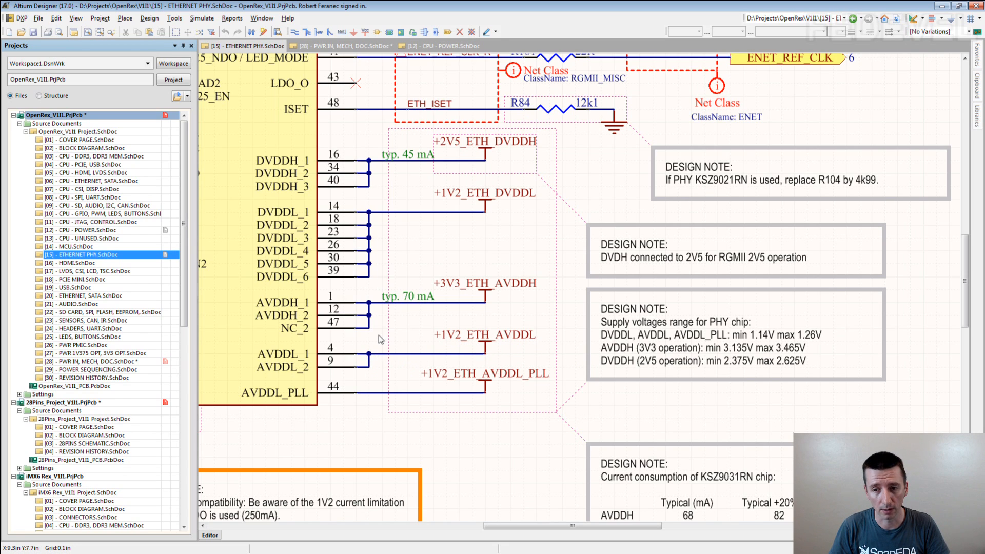
mouse_move(490, 356)
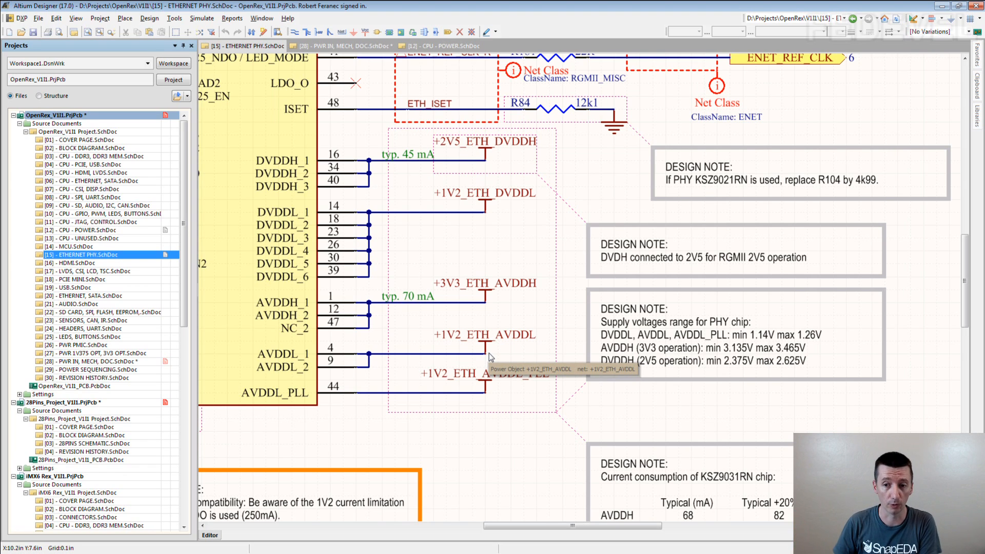
mouse_move(251, 359)
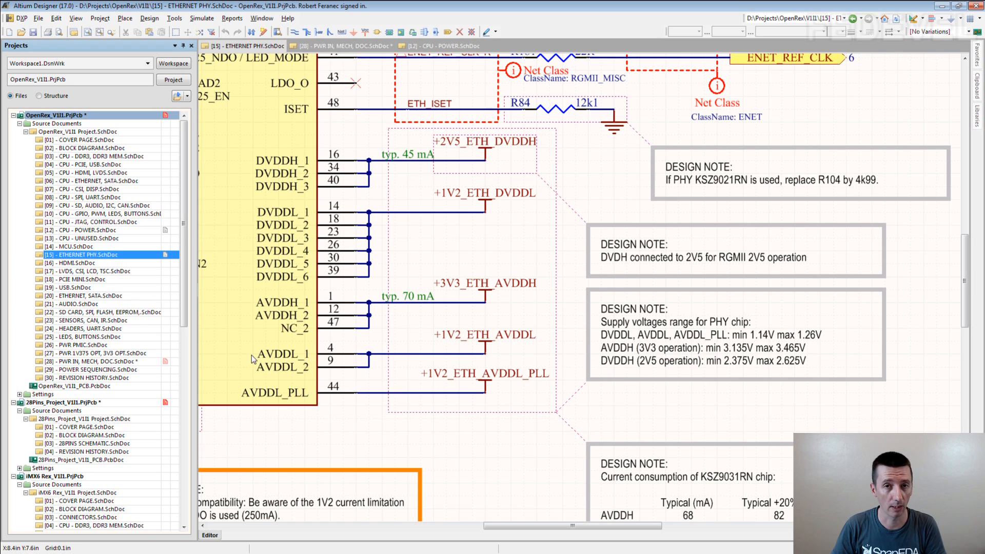
mouse_move(451, 342)
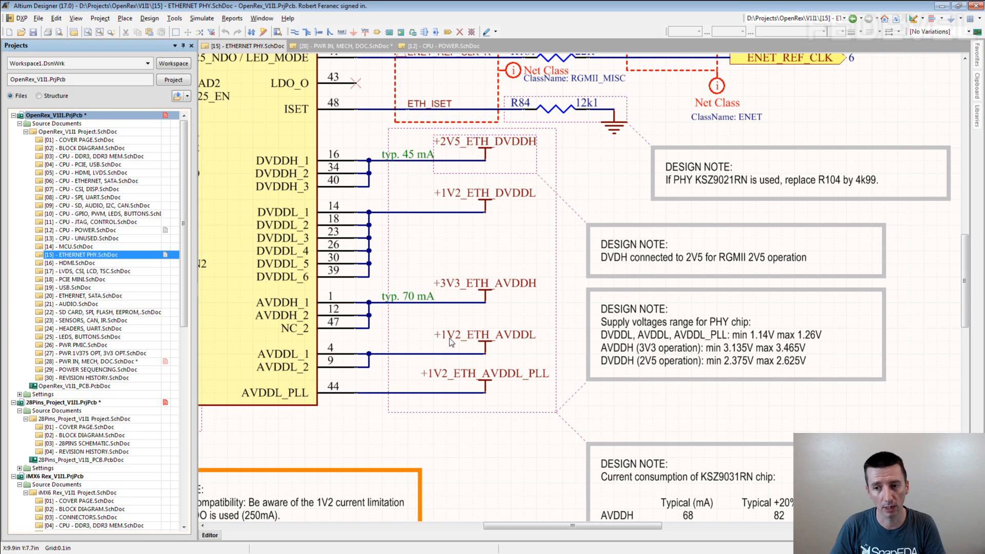
mouse_move(450, 341)
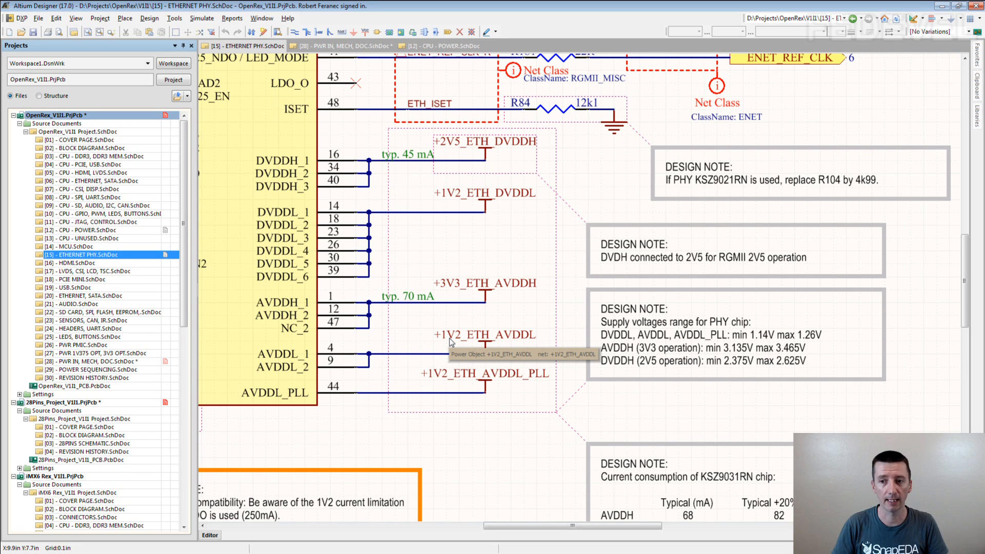
mouse_move(434, 280)
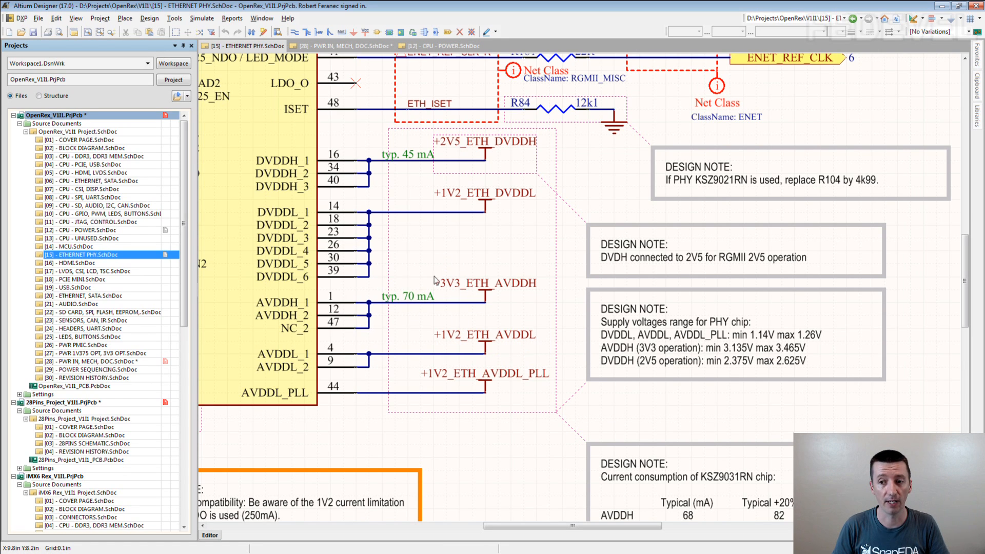
mouse_move(465, 288)
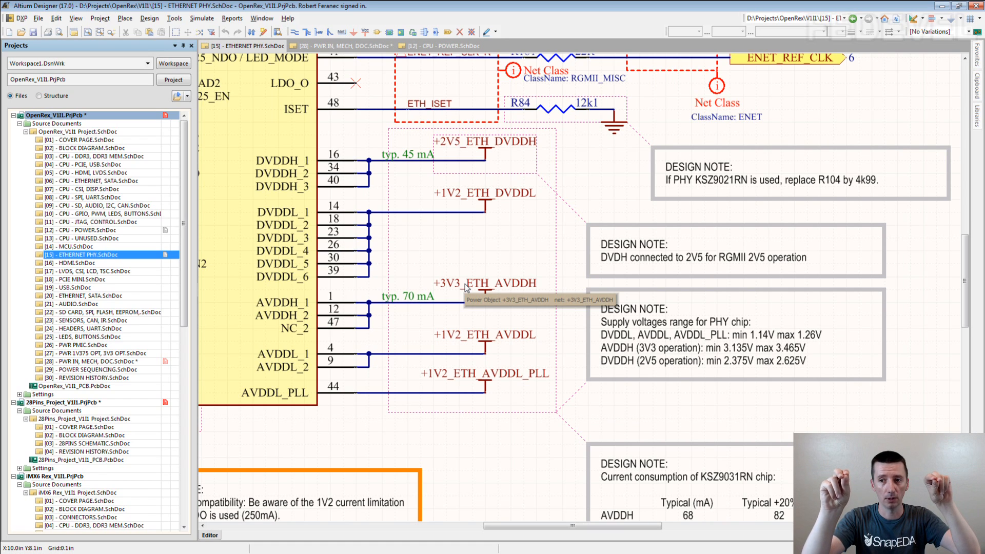
mouse_move(518, 291)
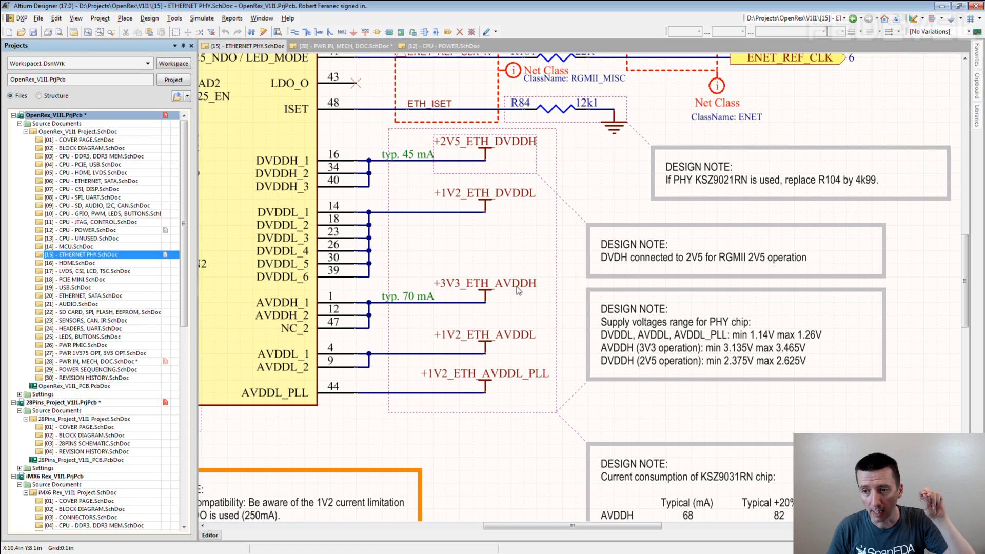
mouse_move(545, 291)
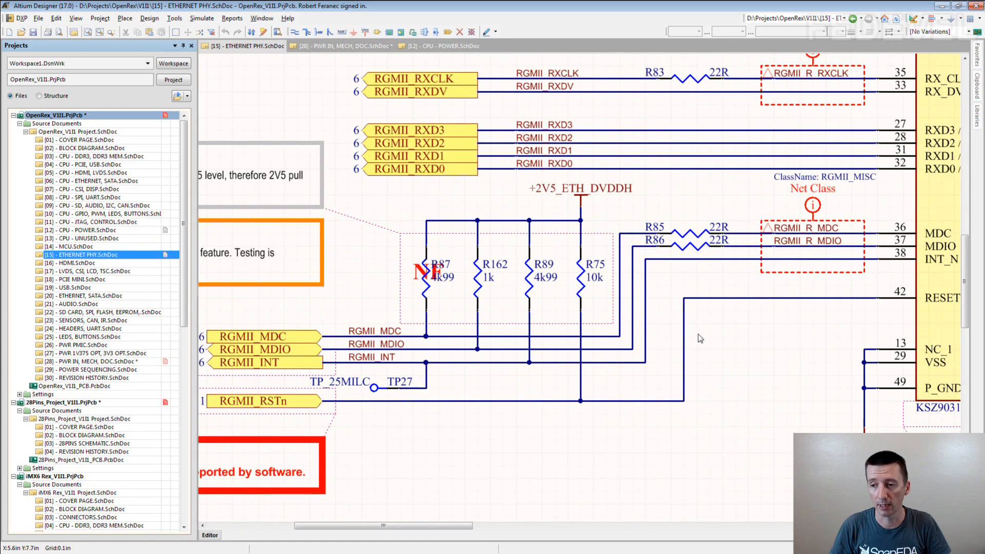
mouse_move(319, 336)
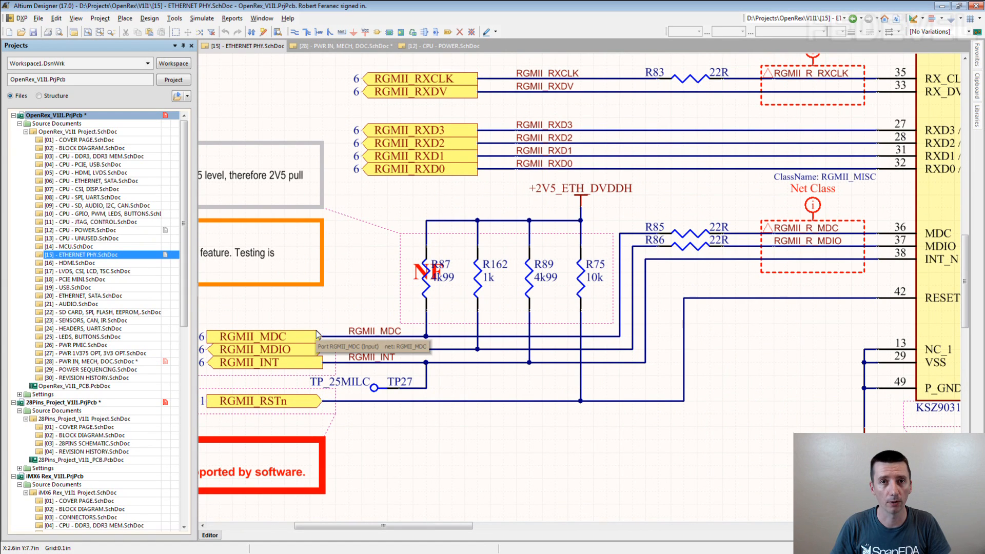
mouse_move(501, 232)
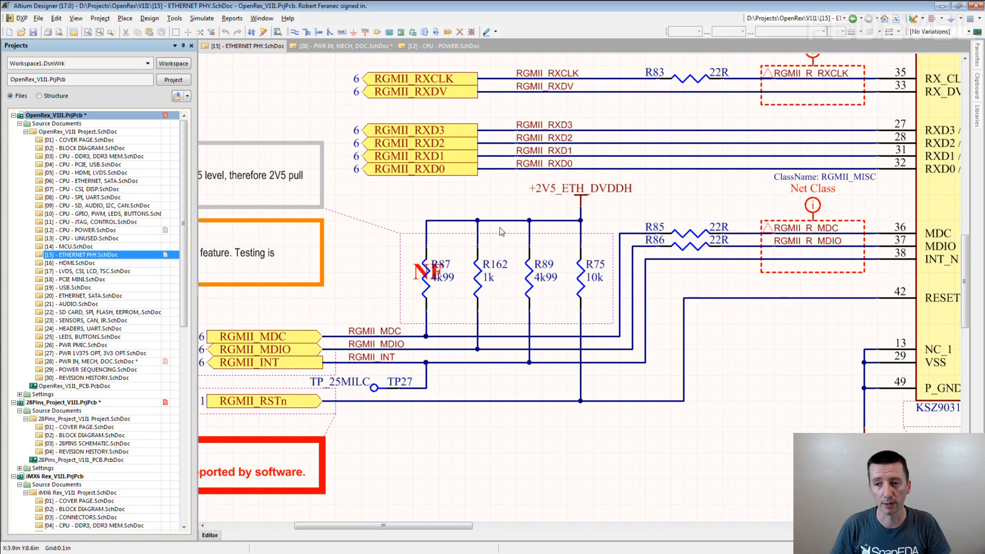
mouse_move(553, 195)
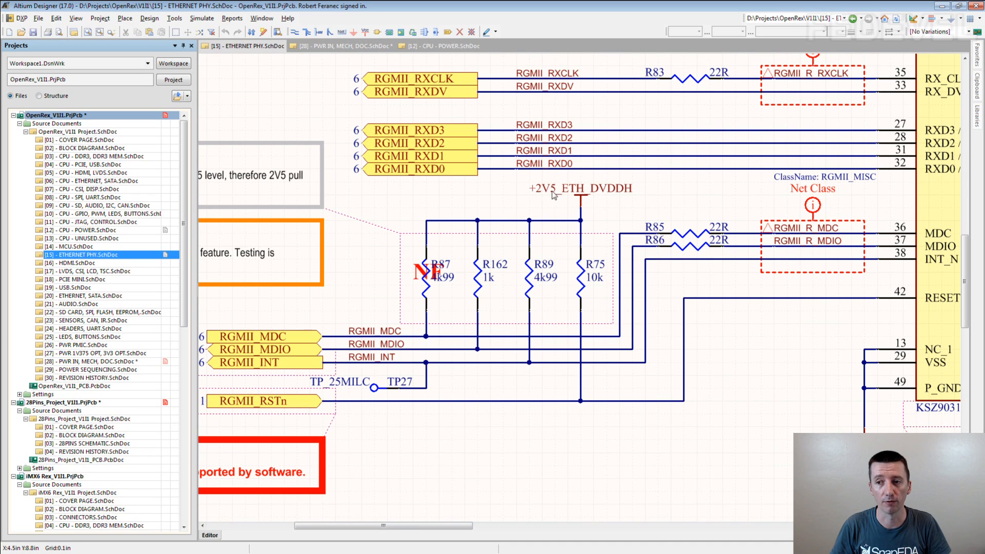
mouse_move(465, 196)
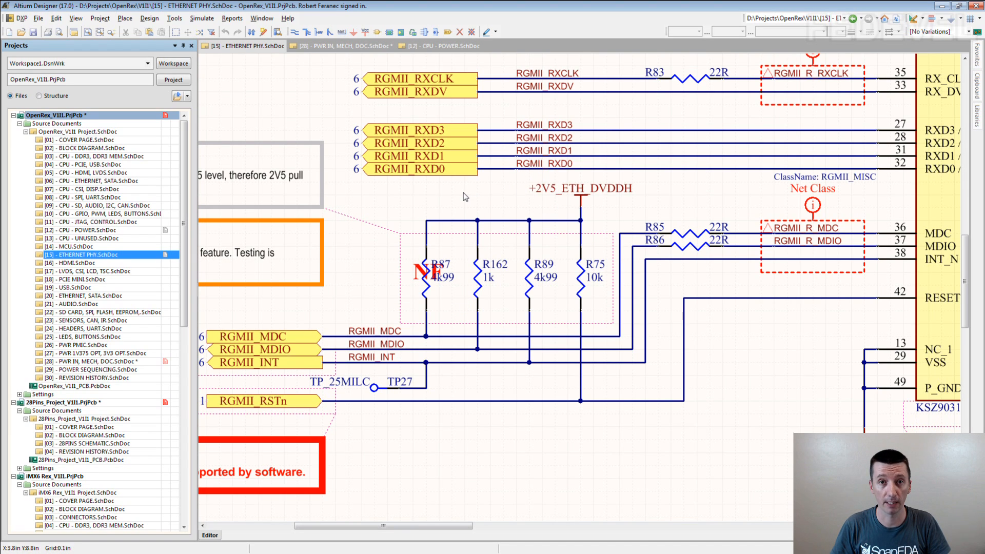
mouse_move(494, 245)
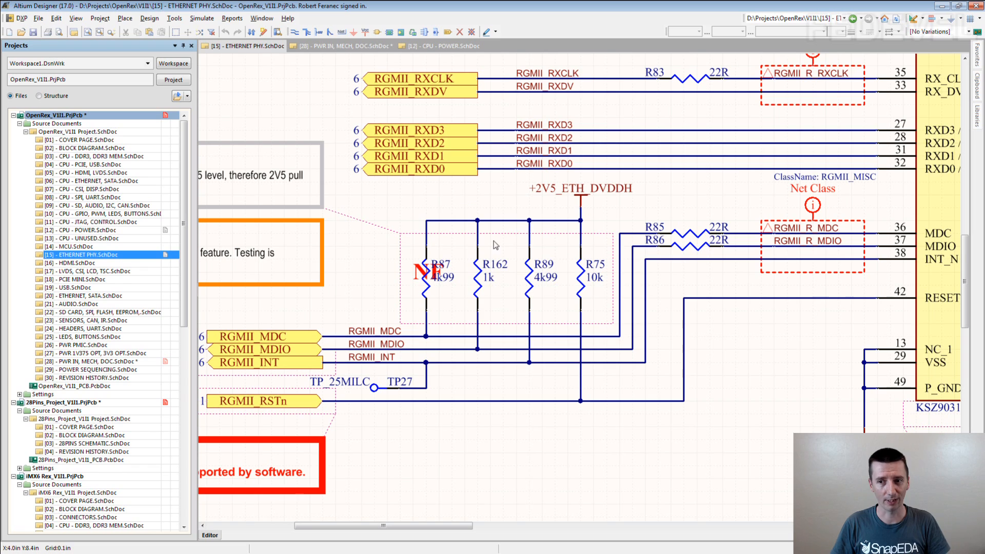
mouse_move(541, 299)
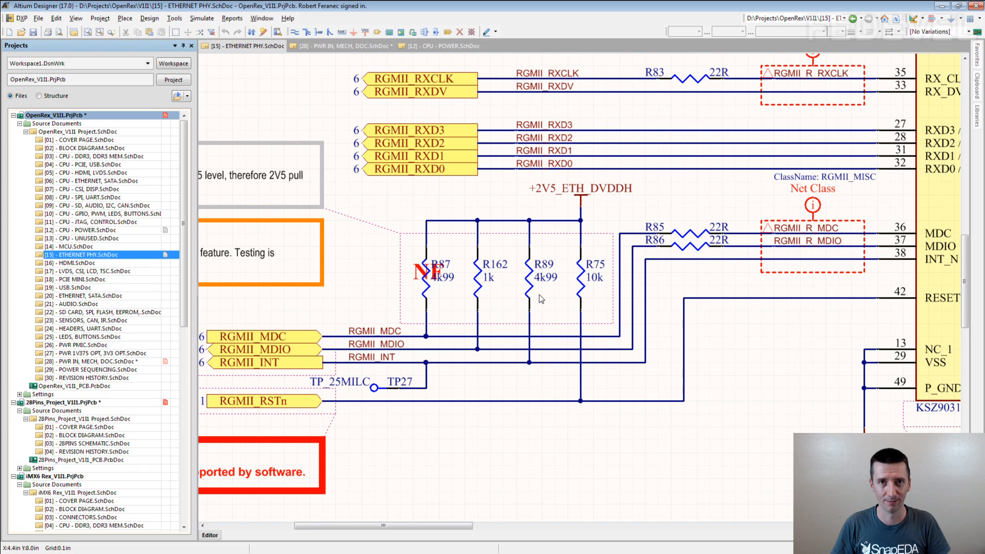
mouse_move(381, 251)
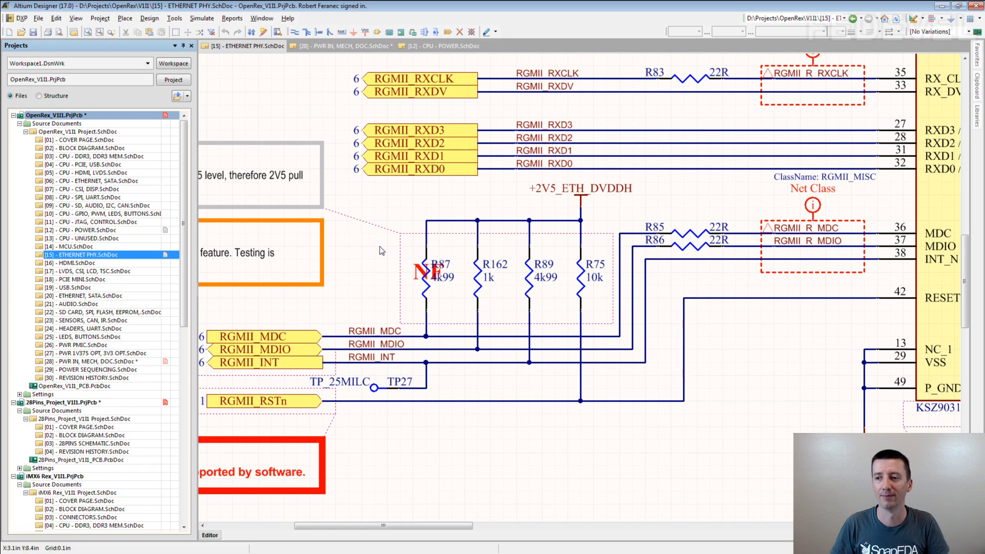
mouse_move(334, 243)
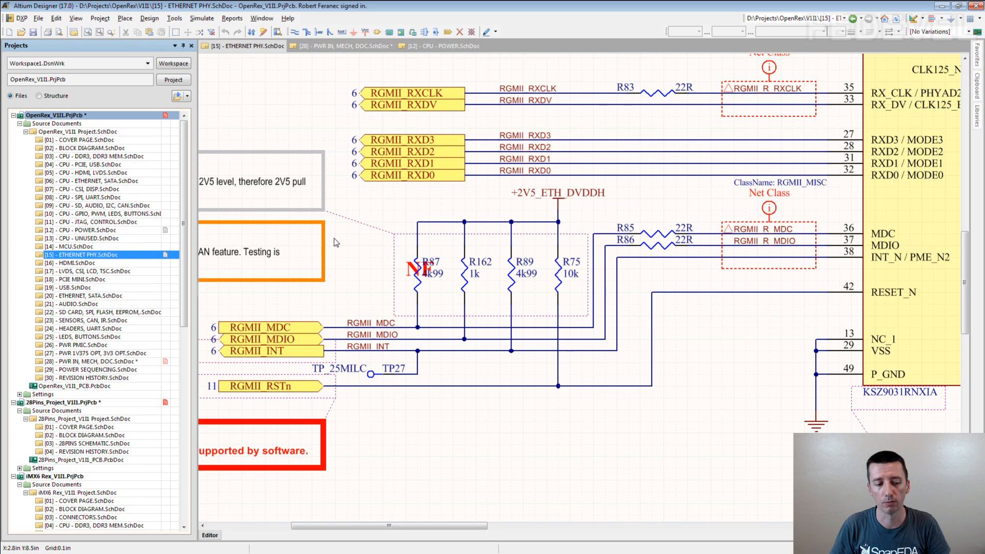
mouse_move(493, 193)
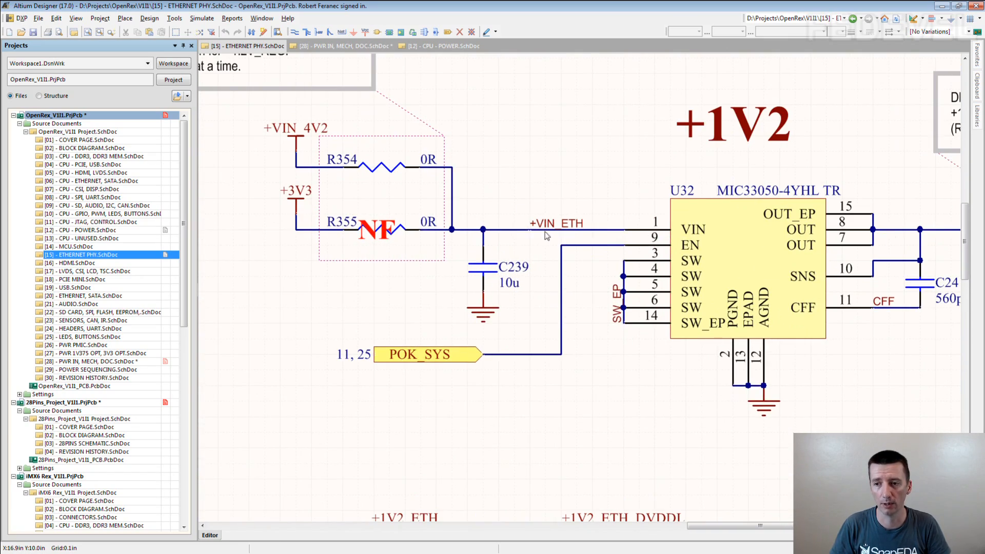
mouse_move(333, 138)
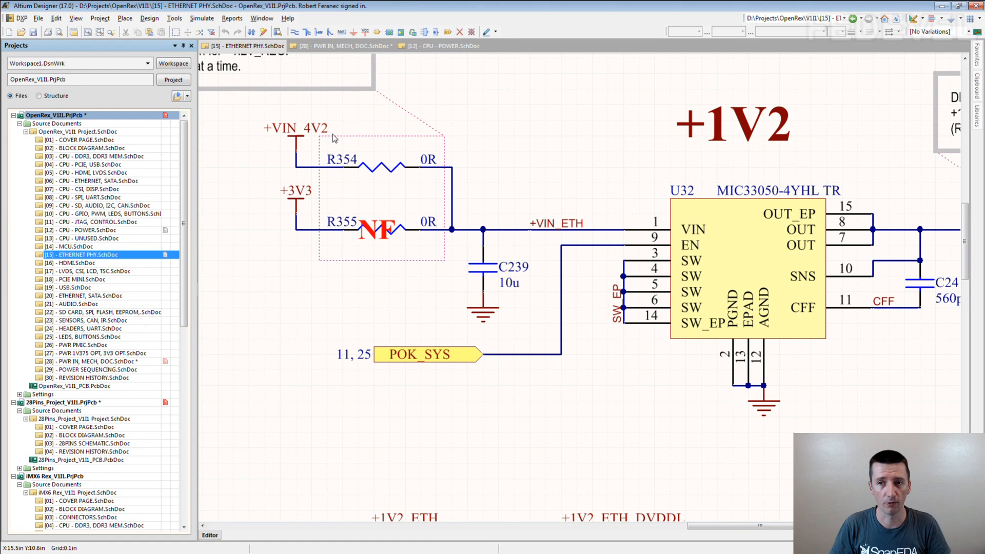
mouse_move(581, 225)
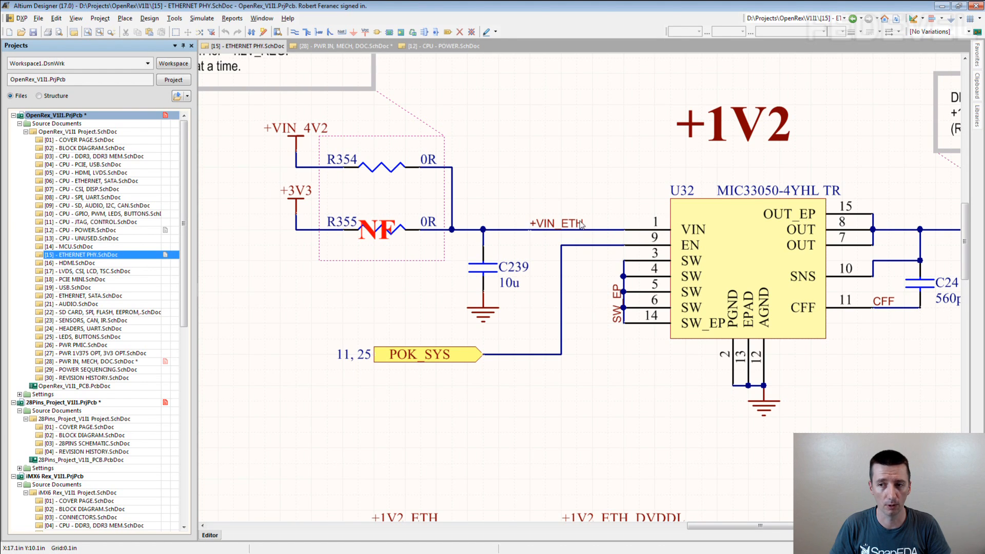
mouse_move(587, 226)
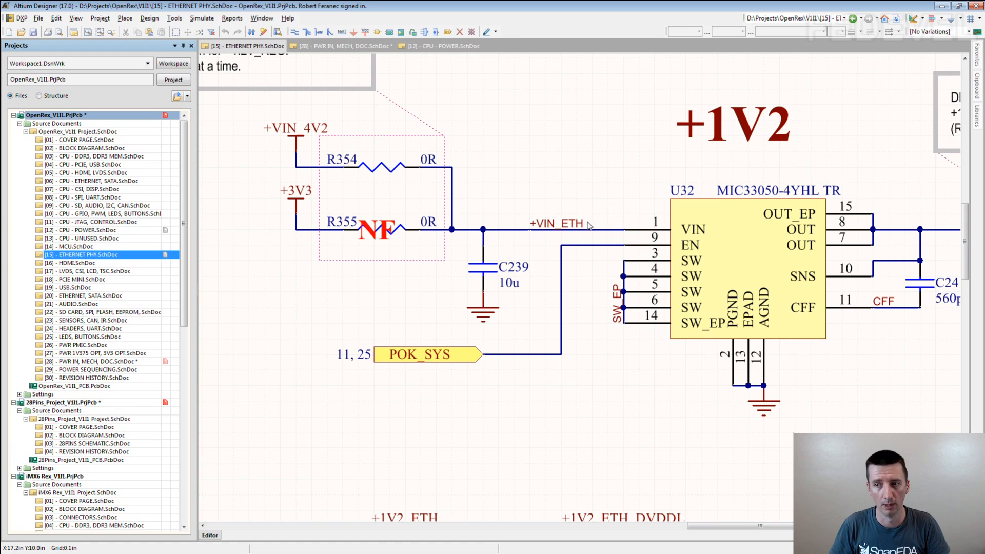
mouse_move(533, 234)
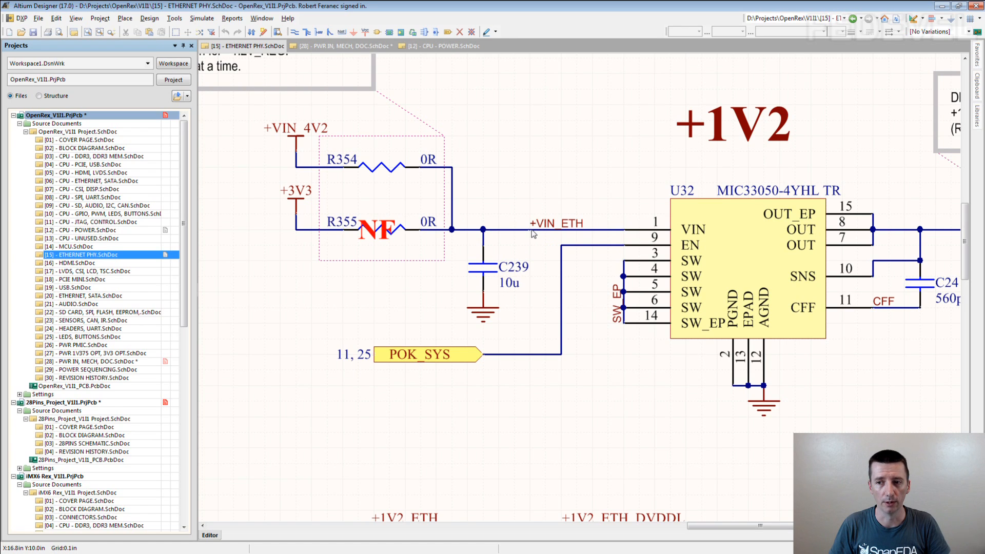
mouse_move(538, 232)
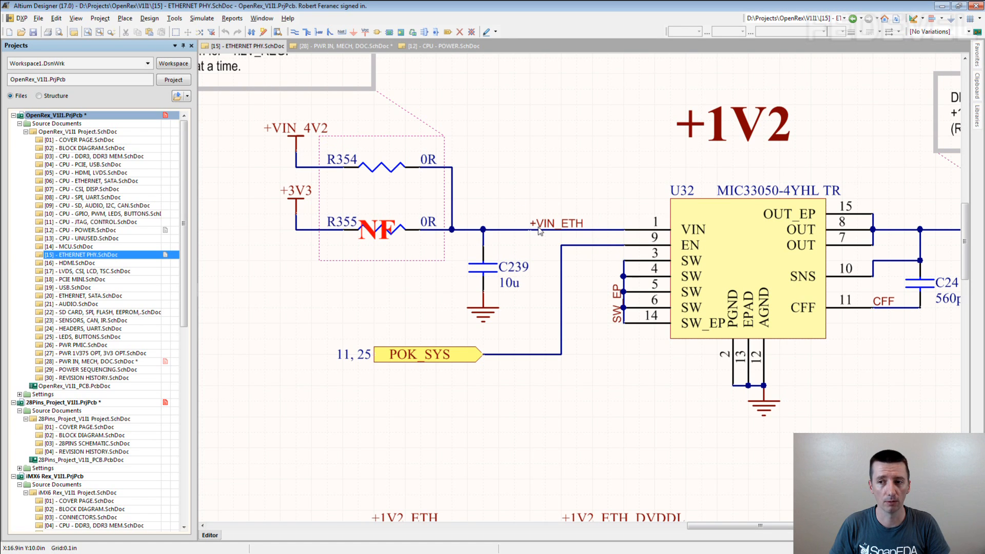
mouse_move(537, 231)
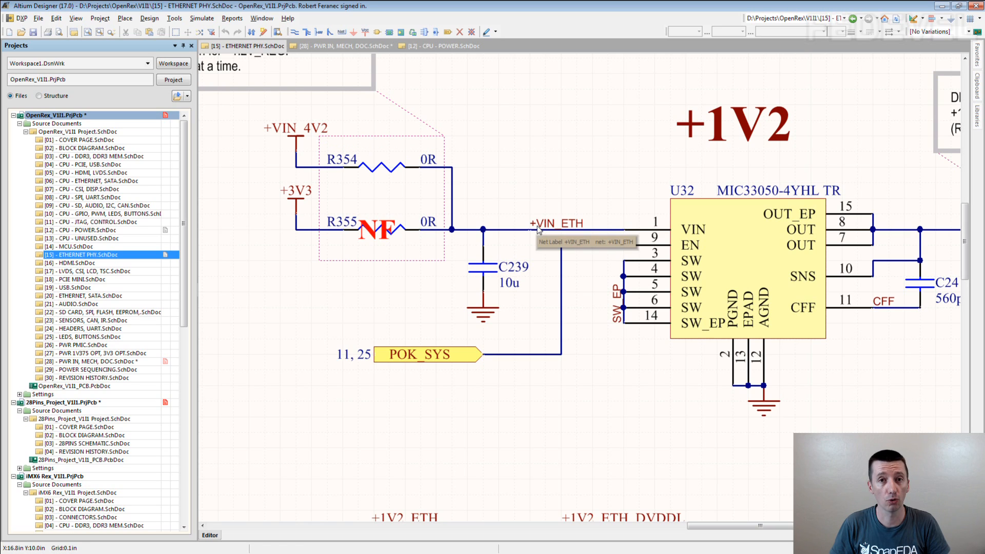
mouse_move(589, 268)
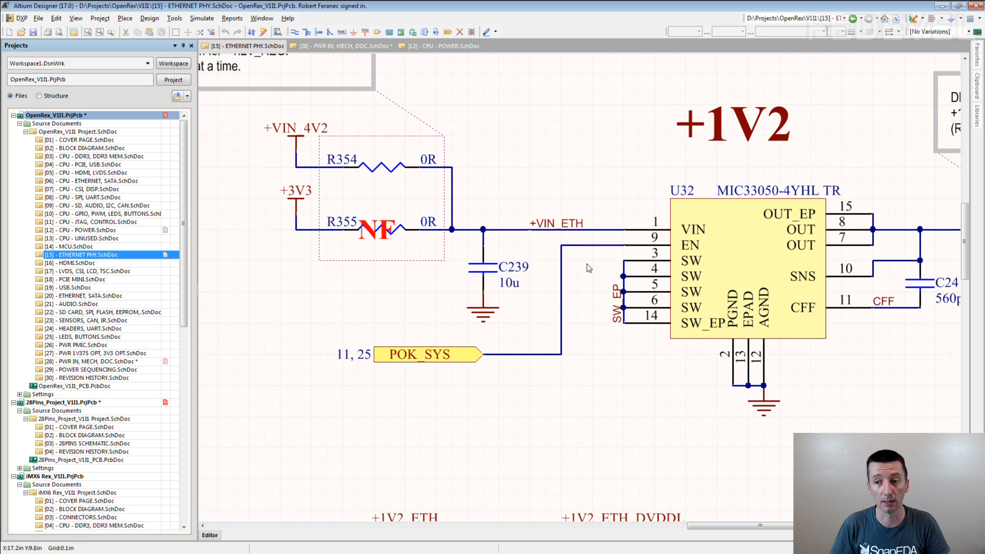
mouse_move(465, 114)
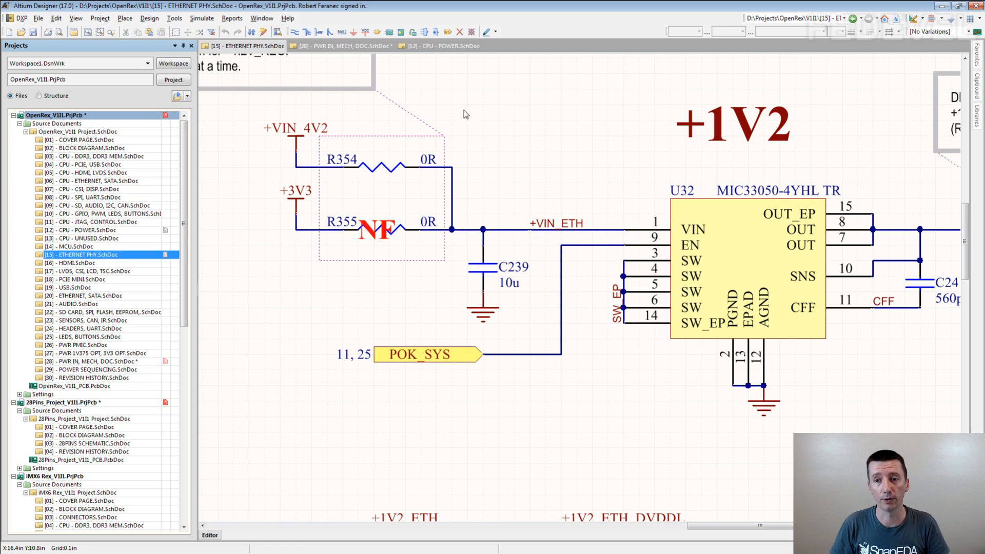
mouse_move(492, 167)
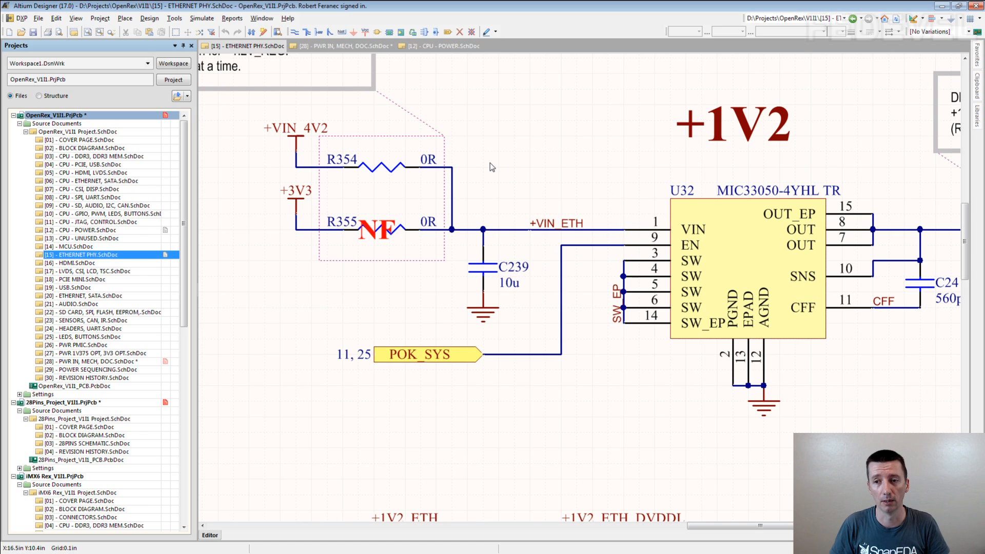
mouse_move(371, 144)
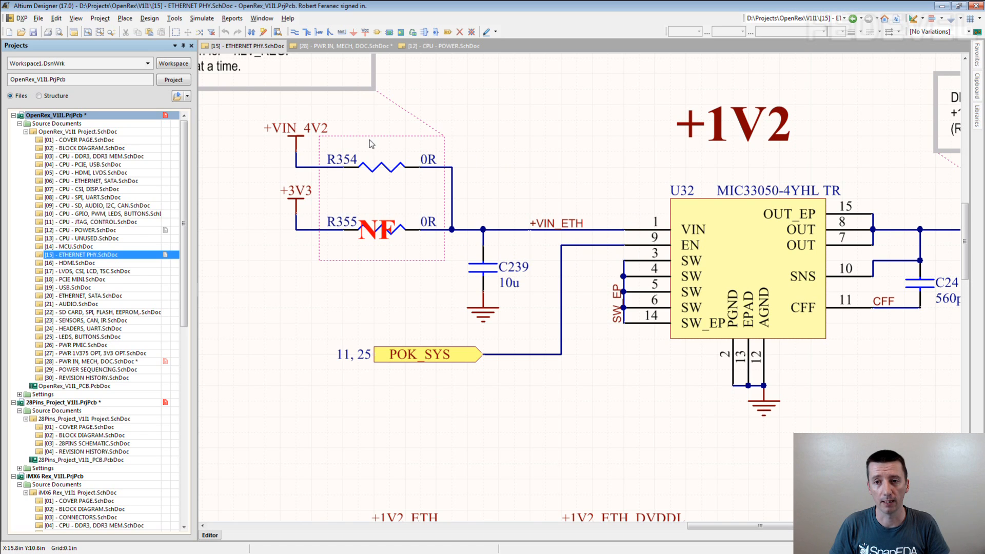
mouse_move(310, 124)
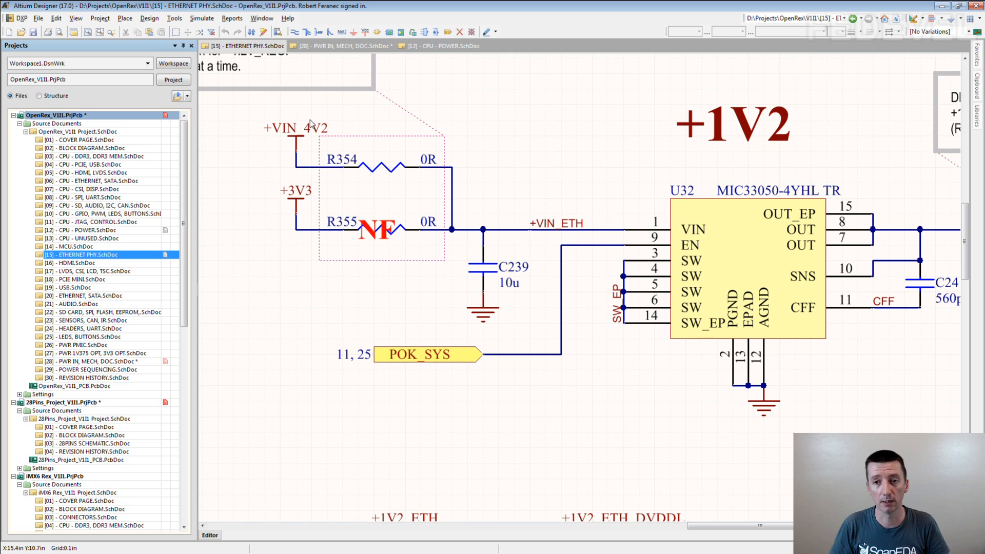
mouse_move(160, 188)
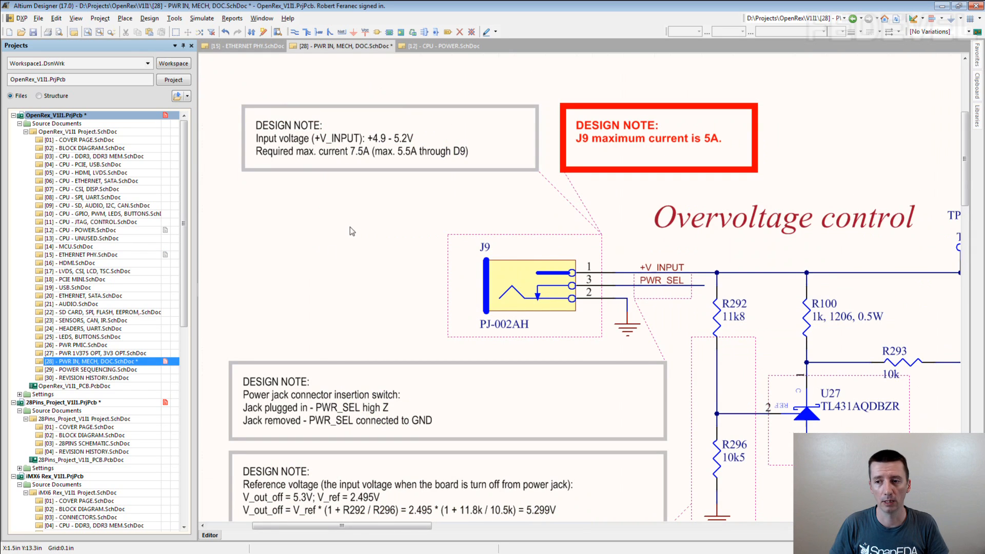
mouse_move(658, 272)
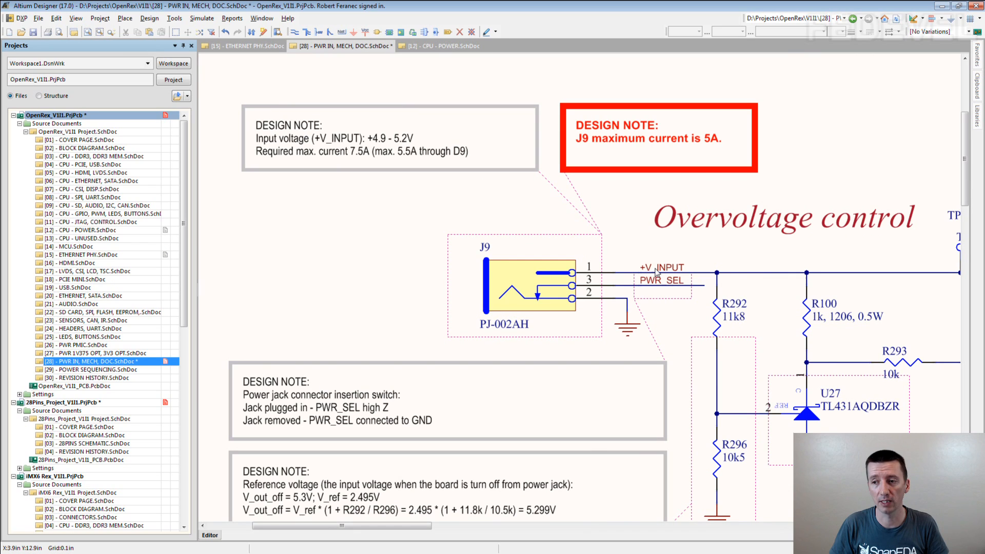
mouse_move(446, 126)
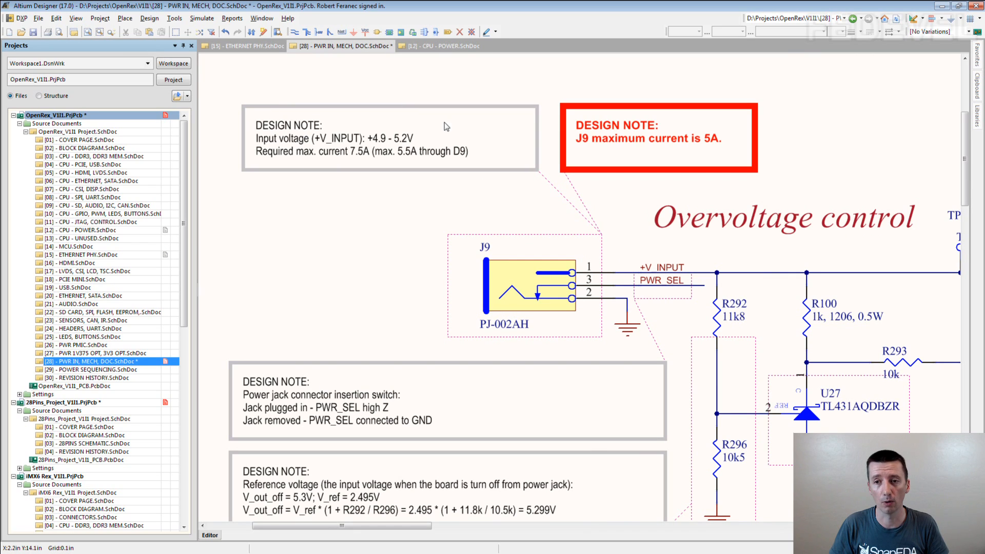
mouse_move(383, 147)
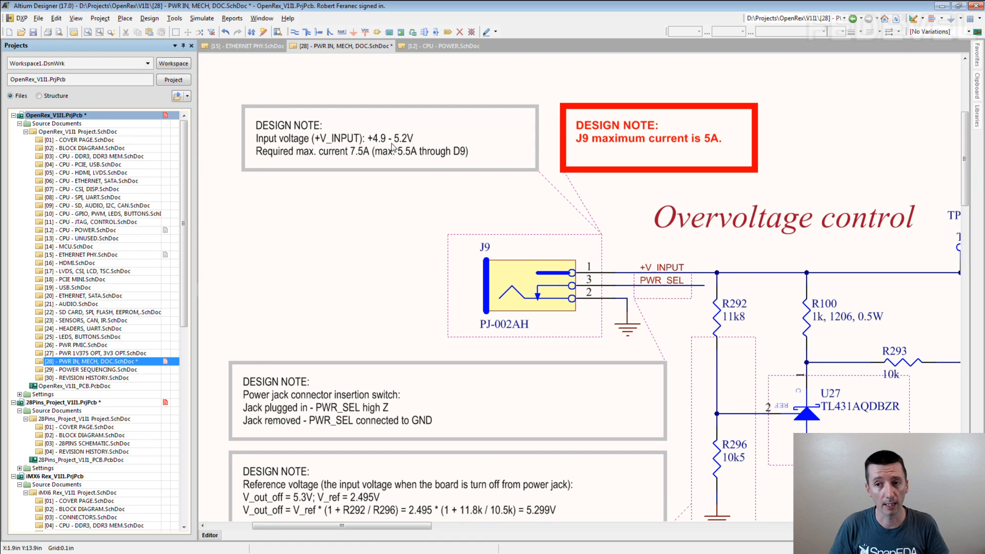
mouse_move(406, 149)
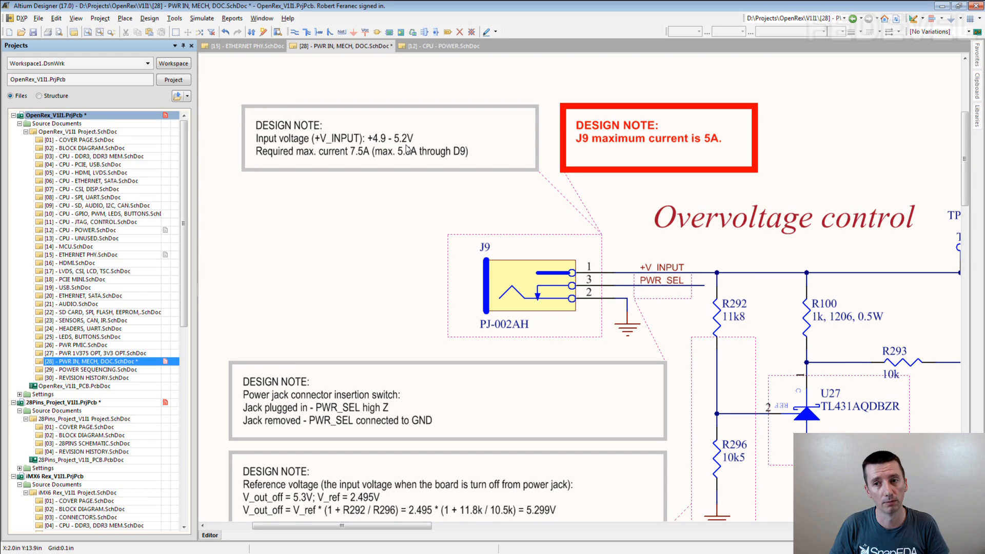
mouse_move(320, 159)
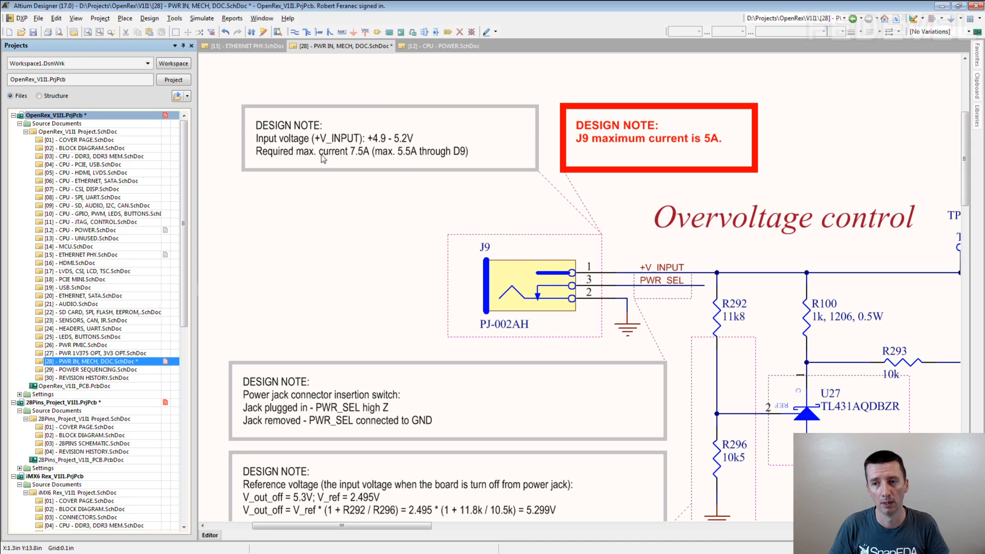
mouse_move(344, 226)
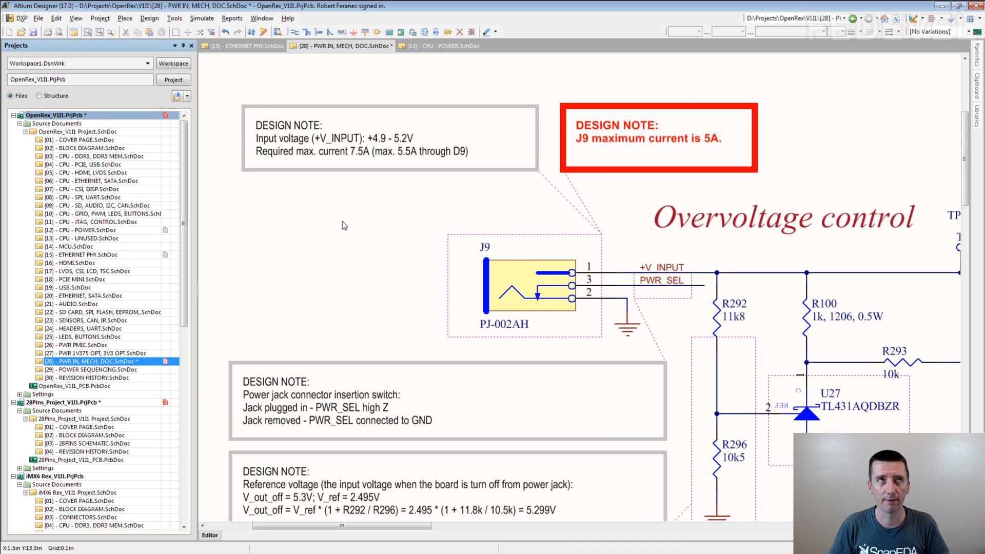